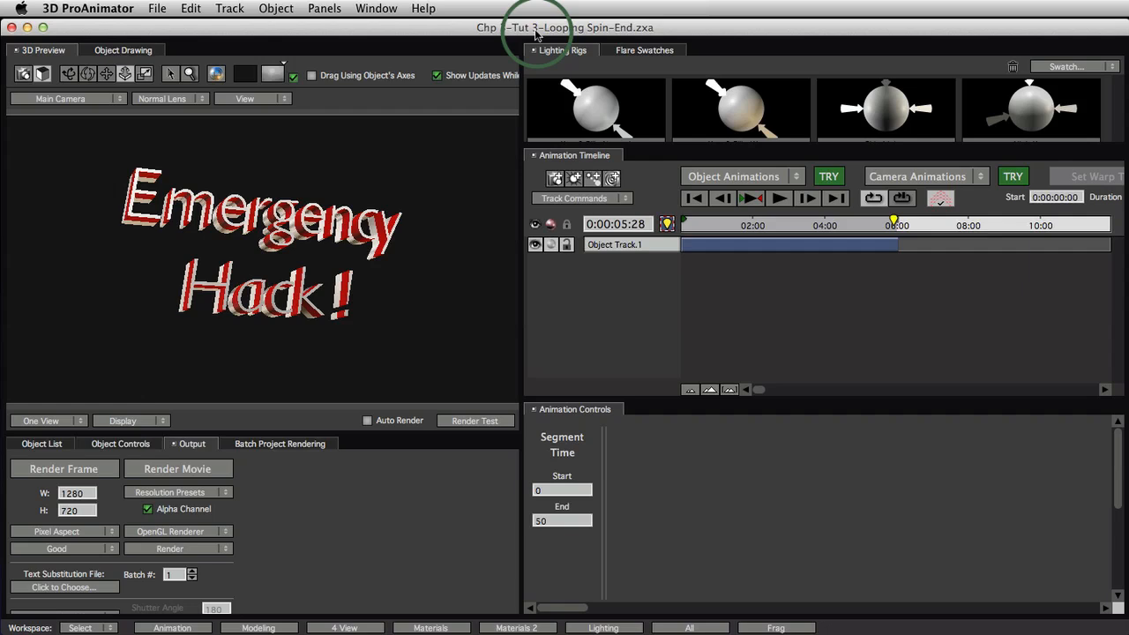
pyautogui.moveTo(642, 164)
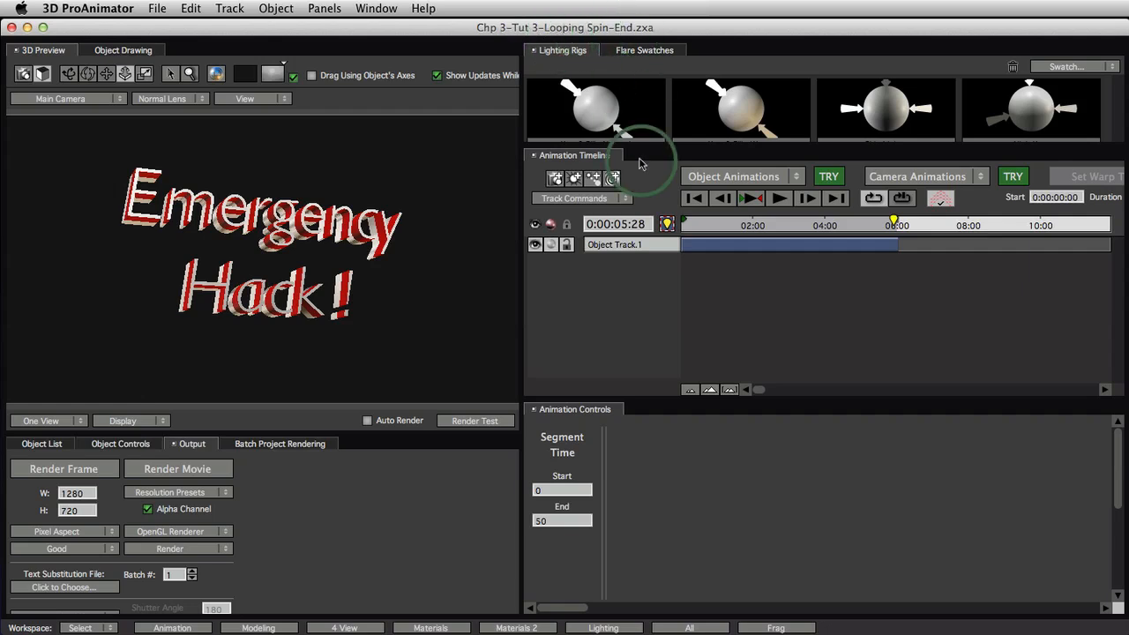
pyautogui.moveTo(678, 355)
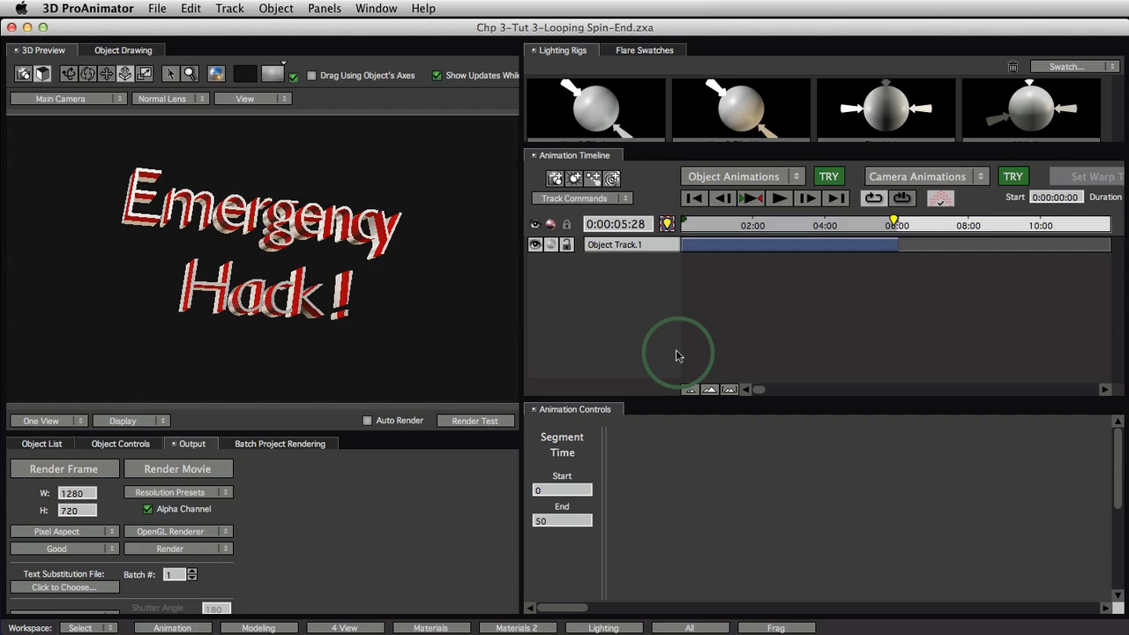
pyautogui.moveTo(791, 251)
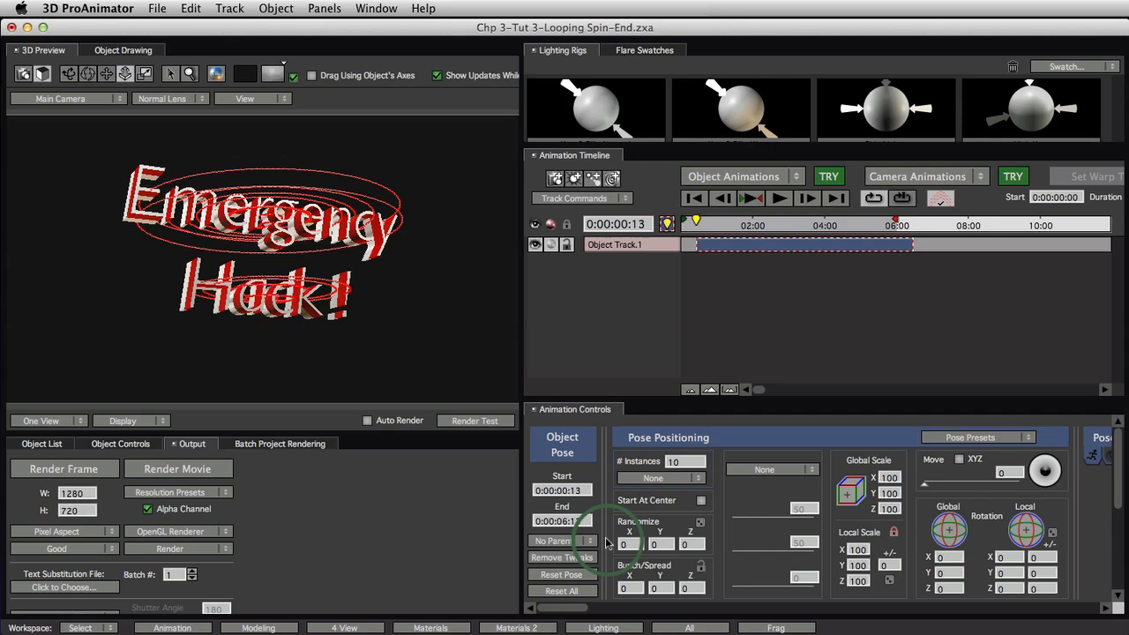
pyautogui.moveTo(559, 591)
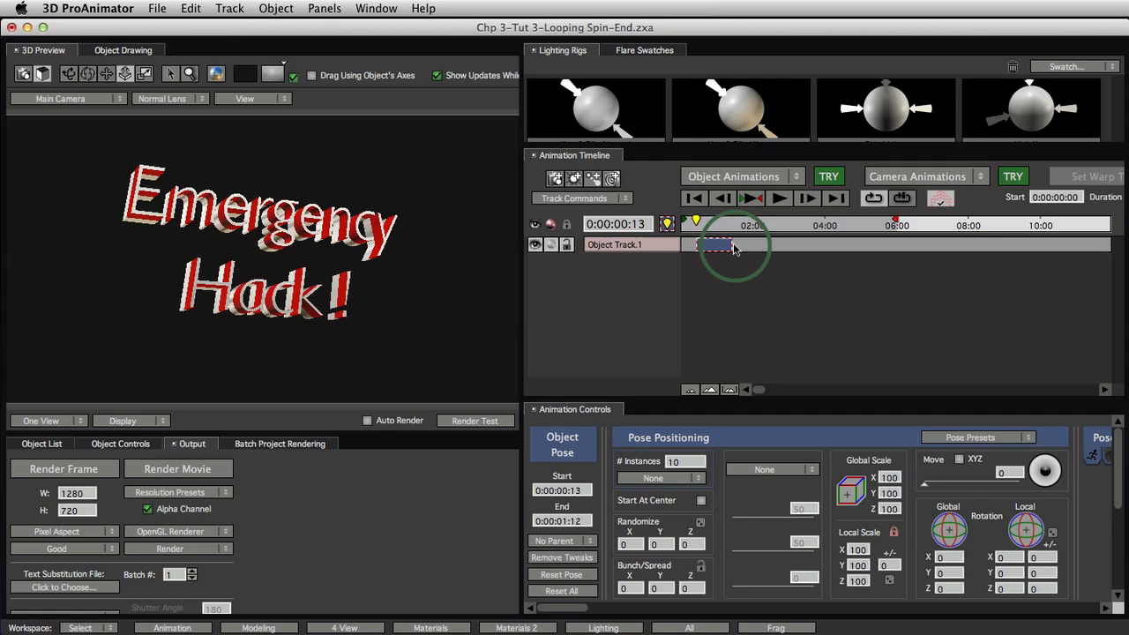
# Slide the one-second object pose along Object Track.1 until it sits near the track start.
pyautogui.moveTo(736, 244); pyautogui.dragTo(697, 245)
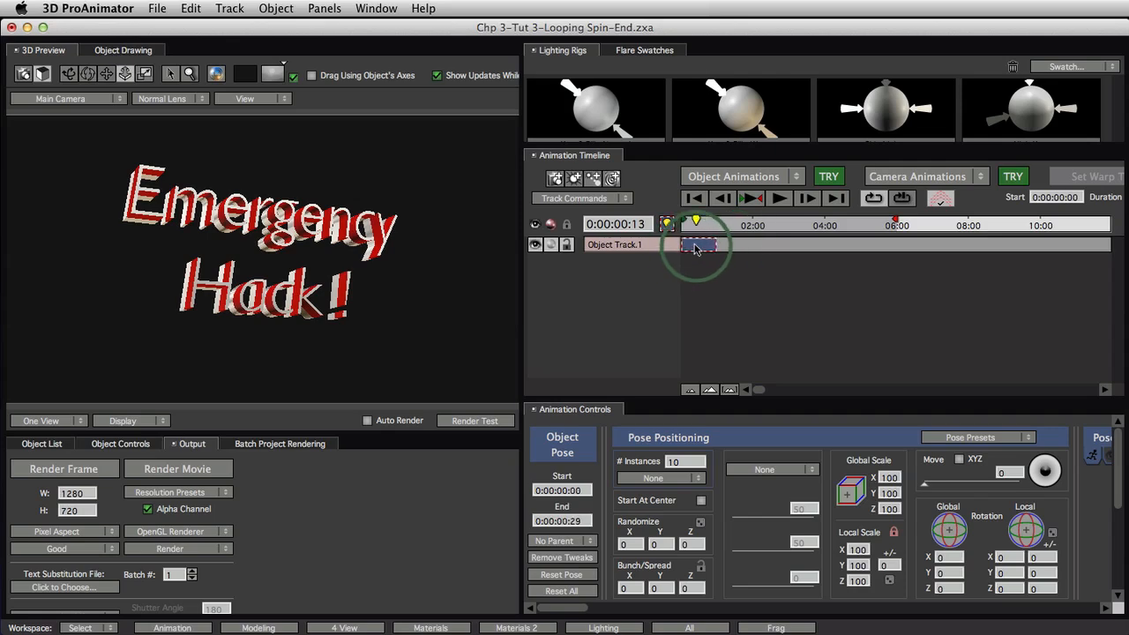
pyautogui.moveTo(697, 245); pyautogui.dragTo(737, 245)
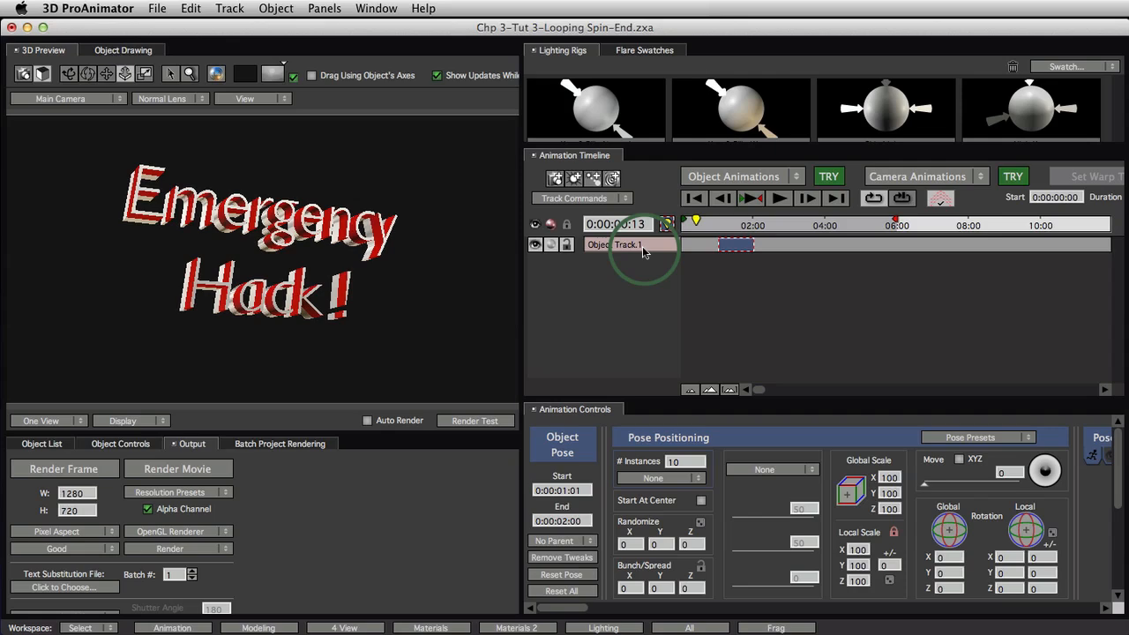
pyautogui.click(624, 245)
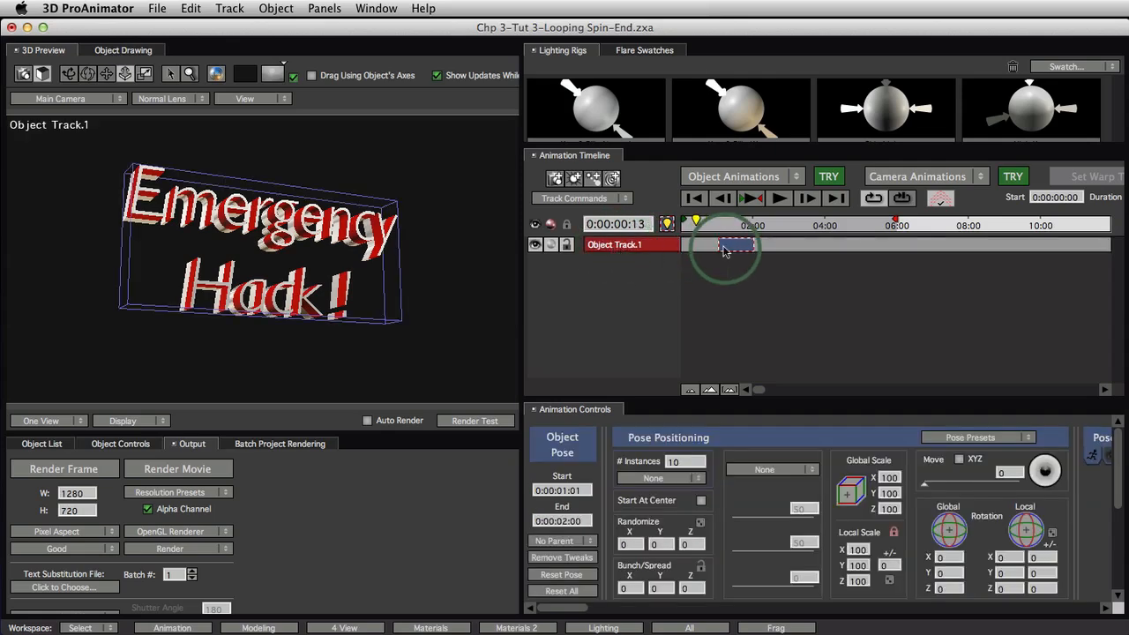
pyautogui.moveTo(732, 244); pyautogui.dragTo(781, 245)
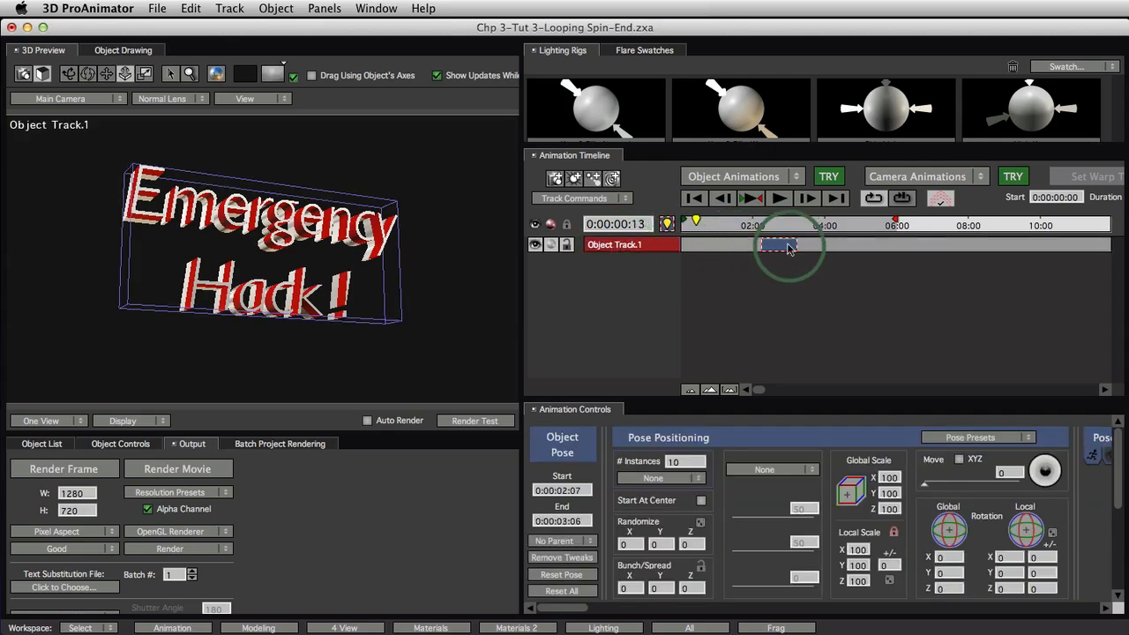
pyautogui.moveTo(780, 245); pyautogui.dragTo(701, 245)
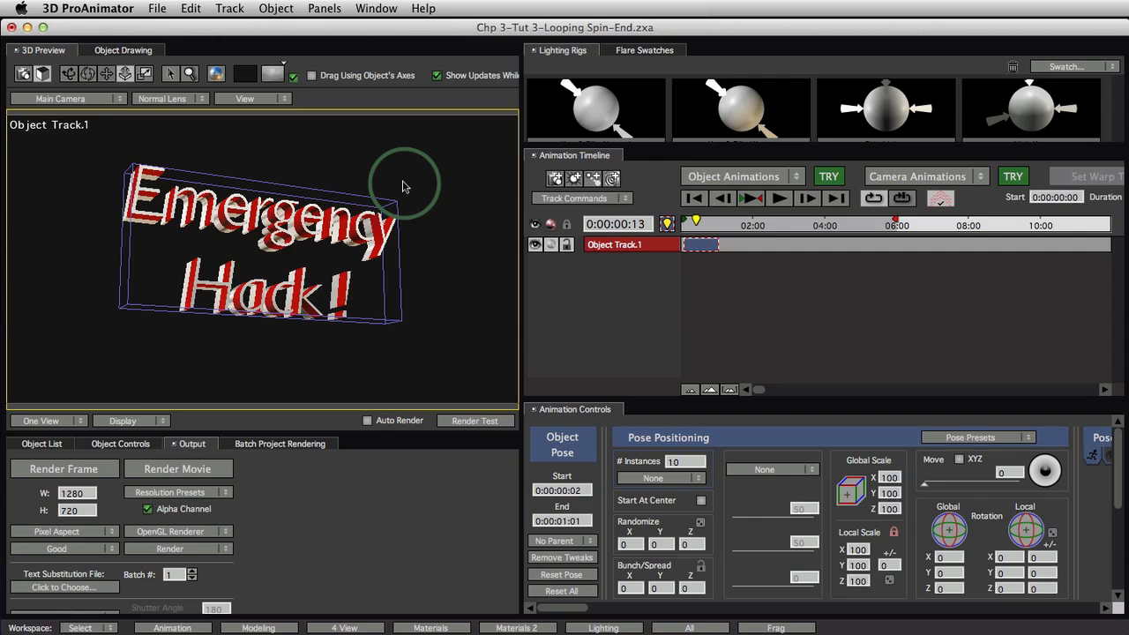
# Select the opening Object Pose and rotate the text to face the camera squarely.
pyautogui.click(614, 245)
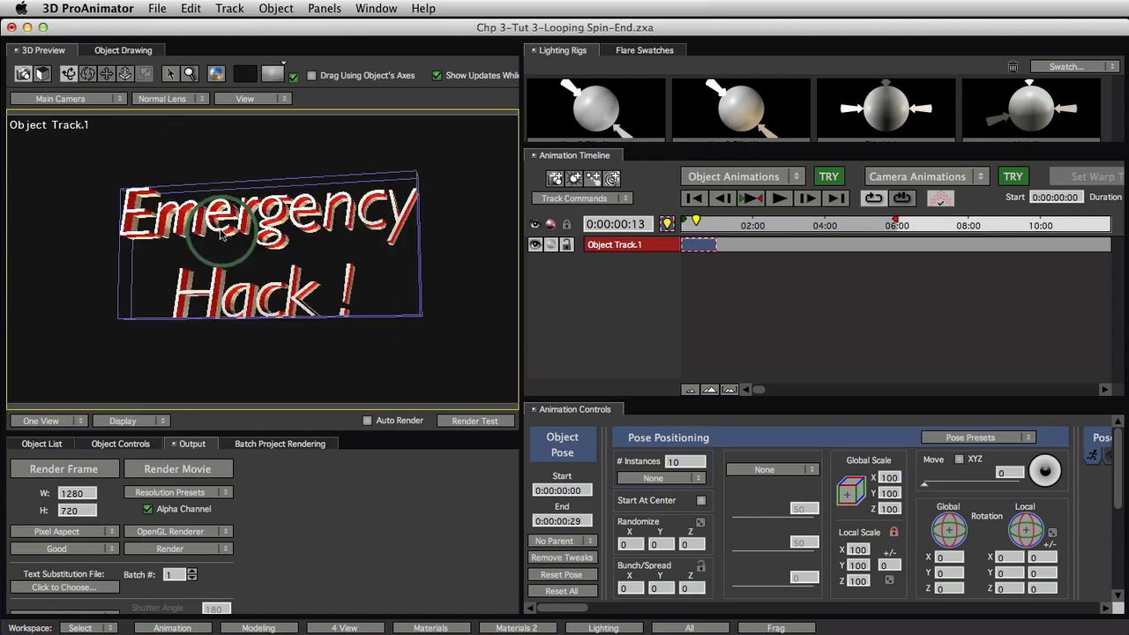
pyautogui.moveTo(221, 234); pyautogui.dragTo(322, 224)
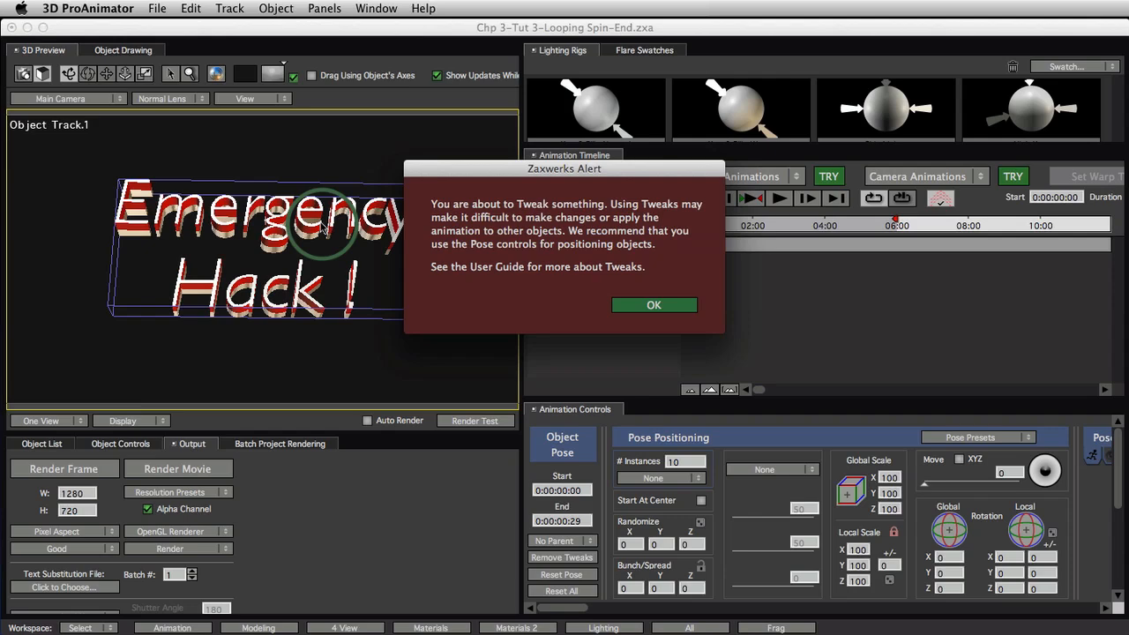
pyautogui.moveTo(531, 216)
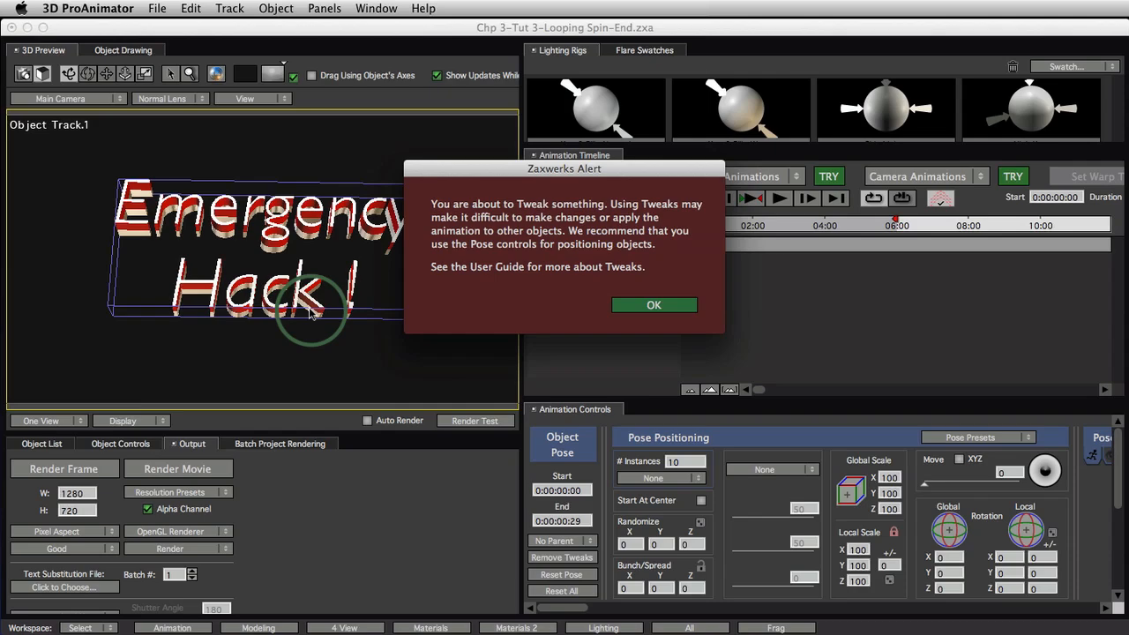
# Dismiss the Tweak warning alert with OK.
pyautogui.click(653, 304)
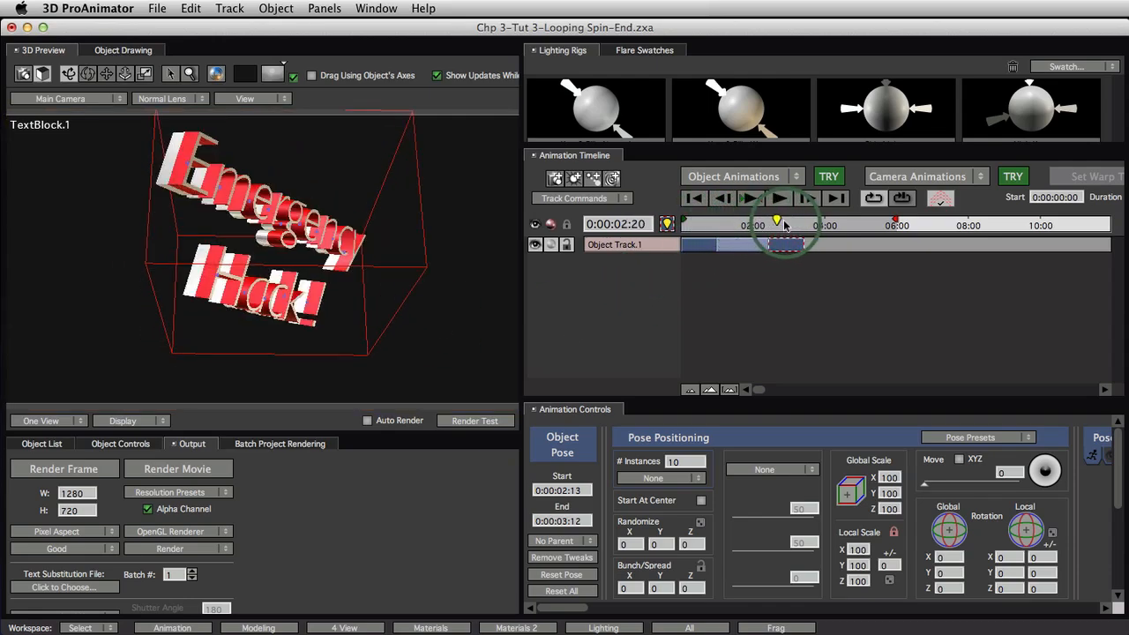
# Select the pose transition and scrub the playhead to preview the camera-facing to tipped spin.
pyautogui.moveTo(785, 222); pyautogui.dragTo(744, 222)
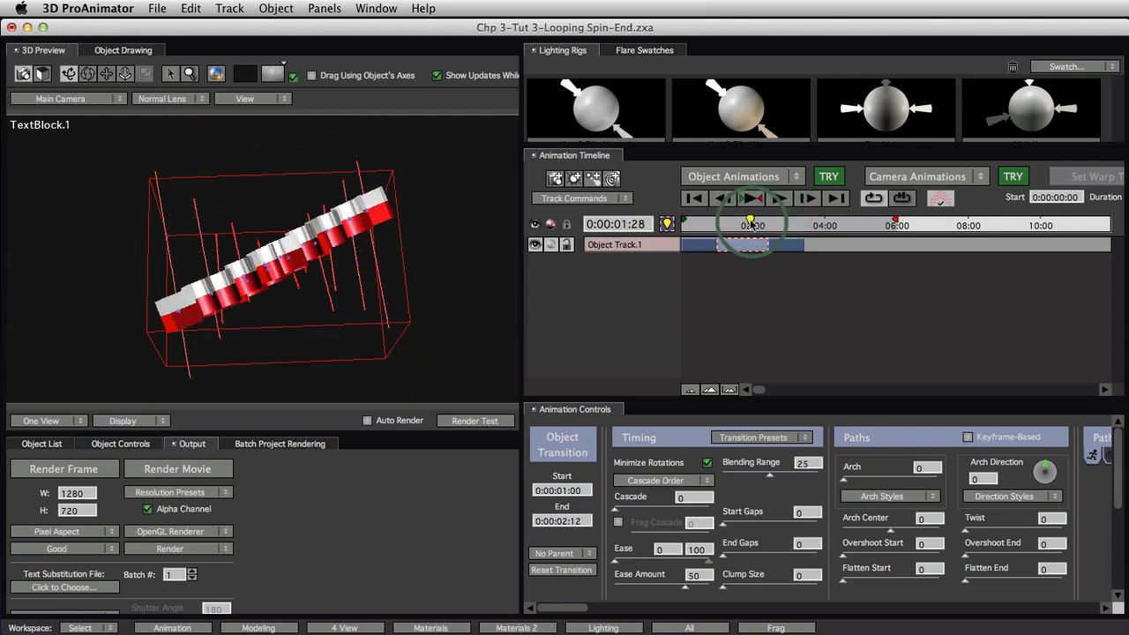
pyautogui.click(722, 198)
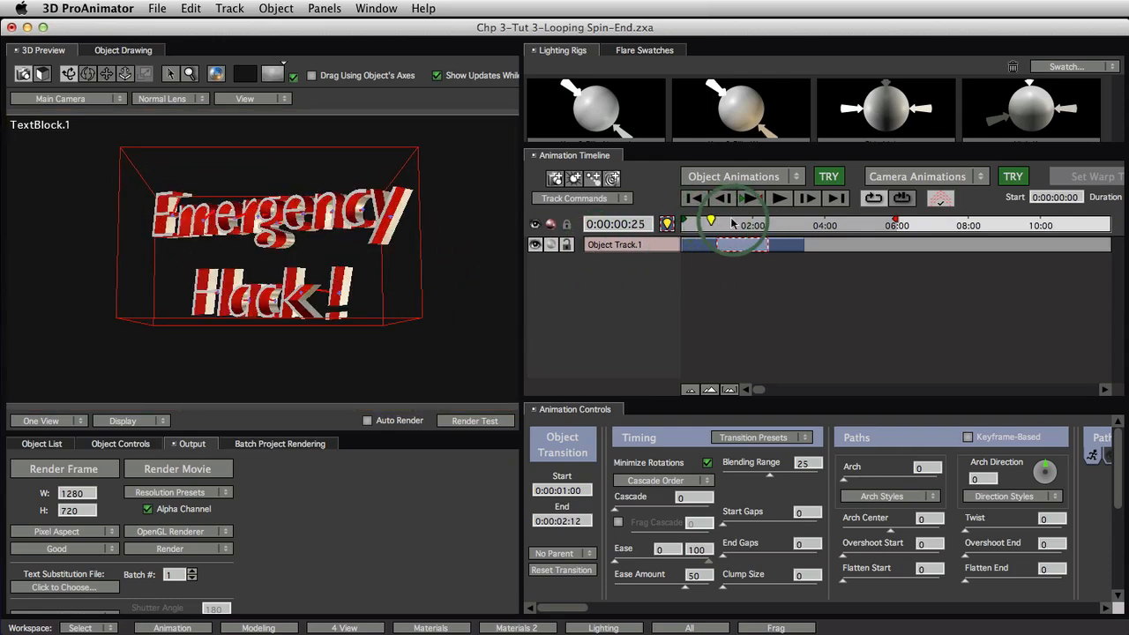
pyautogui.moveTo(732, 223); pyautogui.dragTo(706, 223)
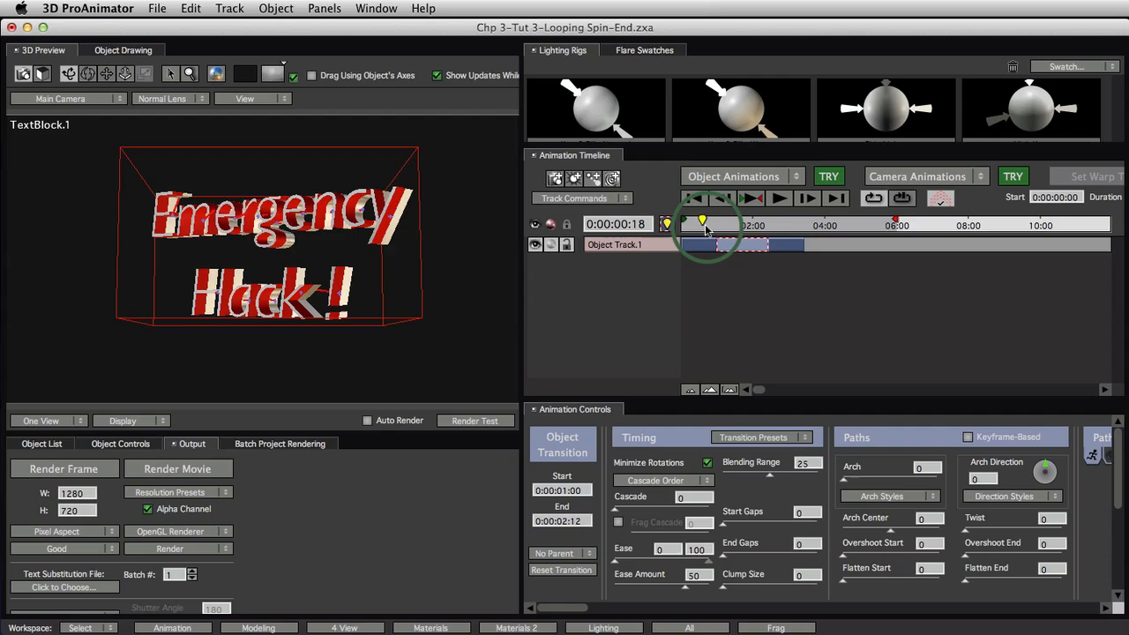
pyautogui.moveTo(701, 223); pyautogui.dragTo(748, 223)
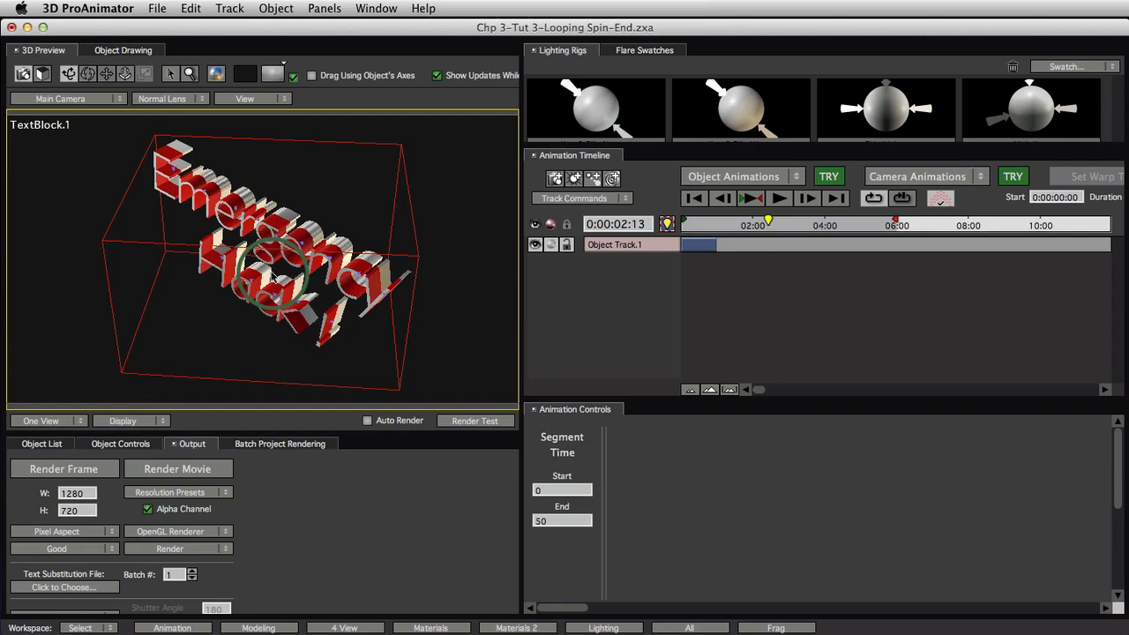
# Select the 3D text in the preview to reveal it in the Object List.
pyautogui.click(704, 248)
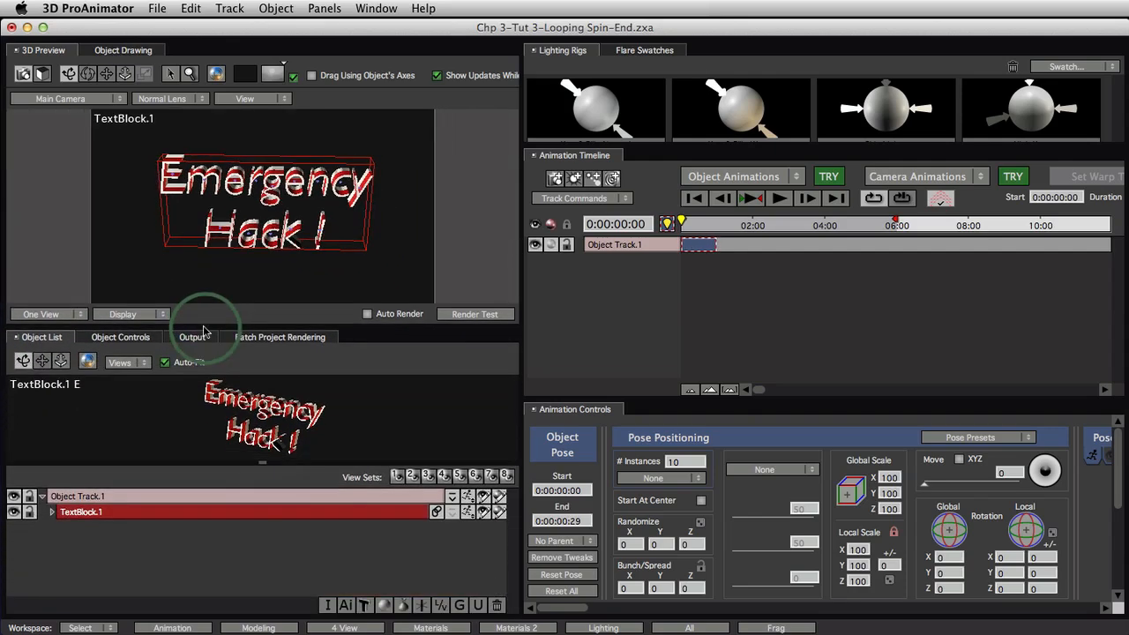
# Select and expand TextBlock.1 in the Object List, then group it into Group.1.
pyautogui.click(80, 496)
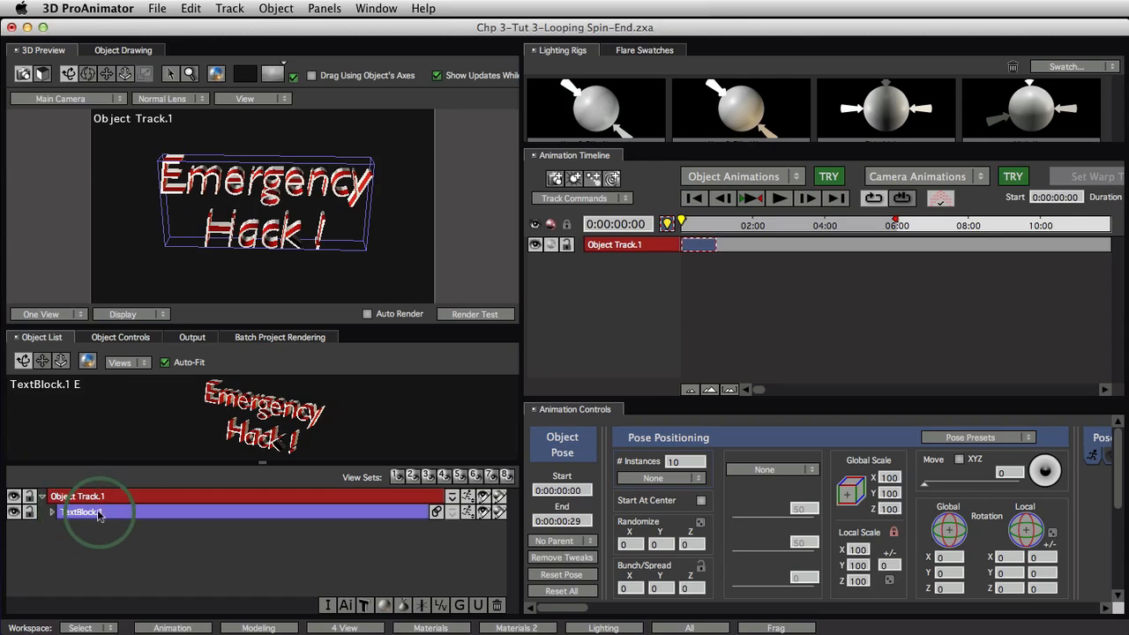
pyautogui.click(80, 513)
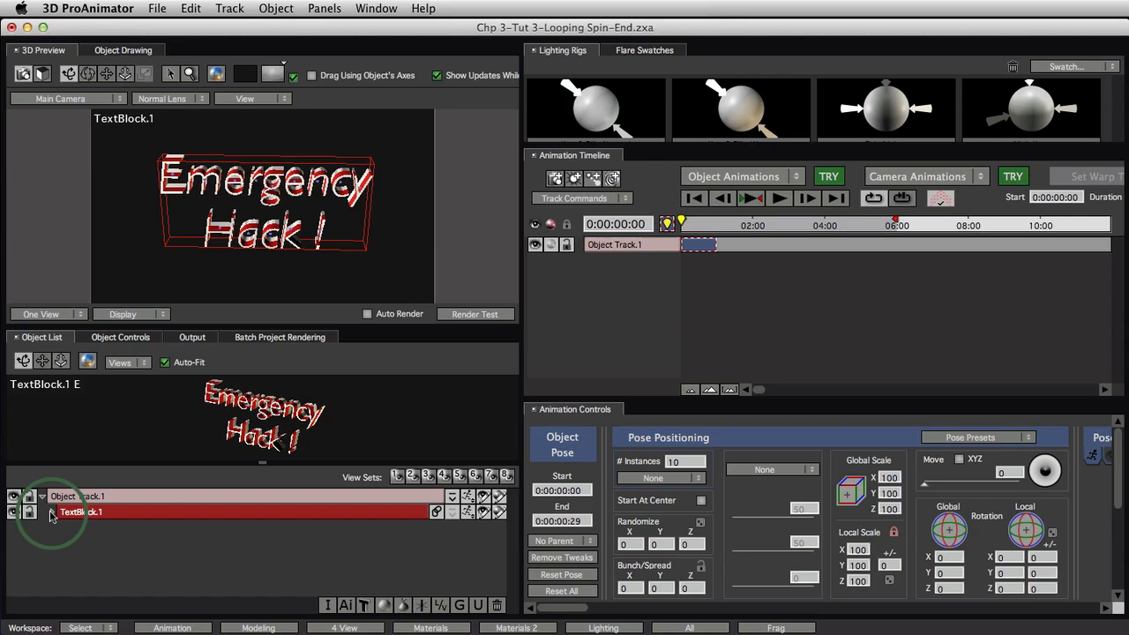
pyautogui.click(43, 513)
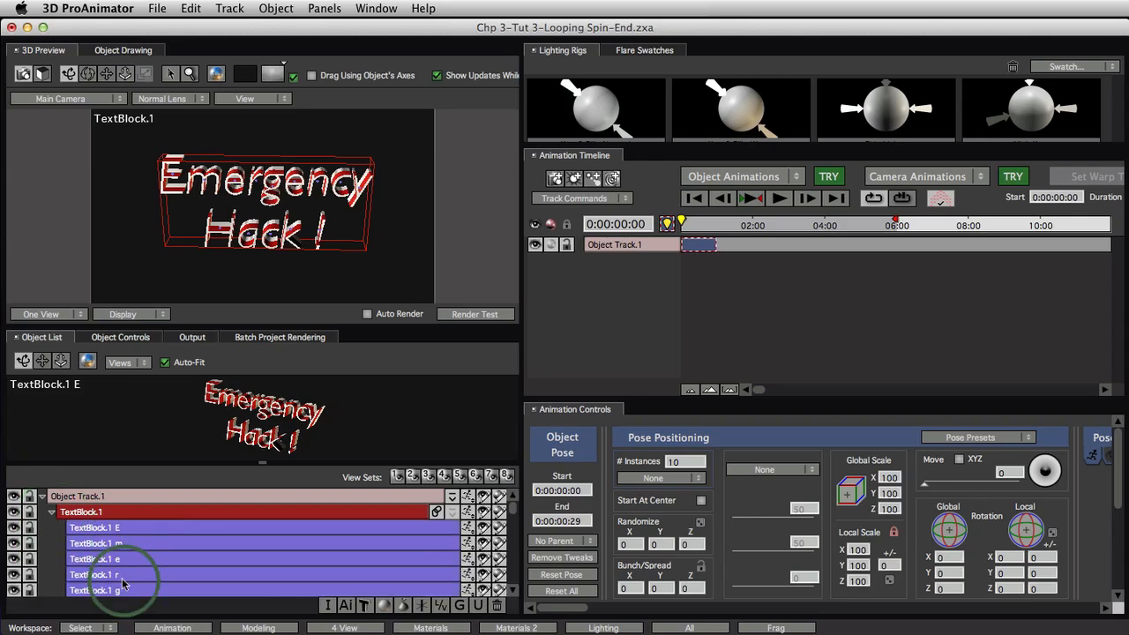
pyautogui.click(52, 507)
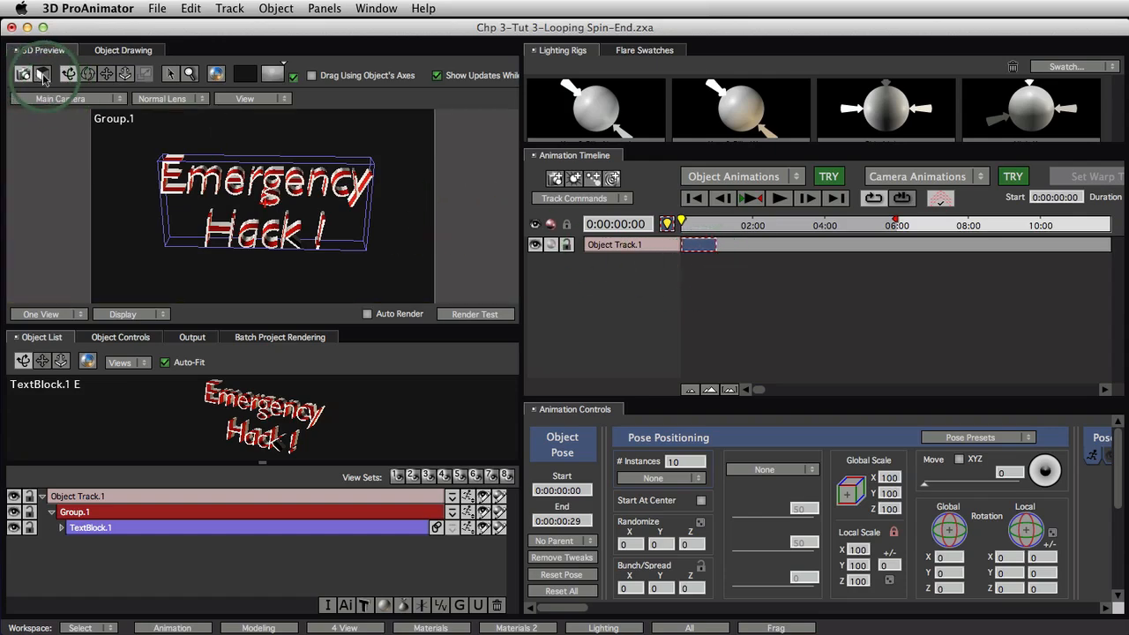
# Pick the rotate tool, select the text block, and play back the tilt animation.
pyautogui.click(43, 74)
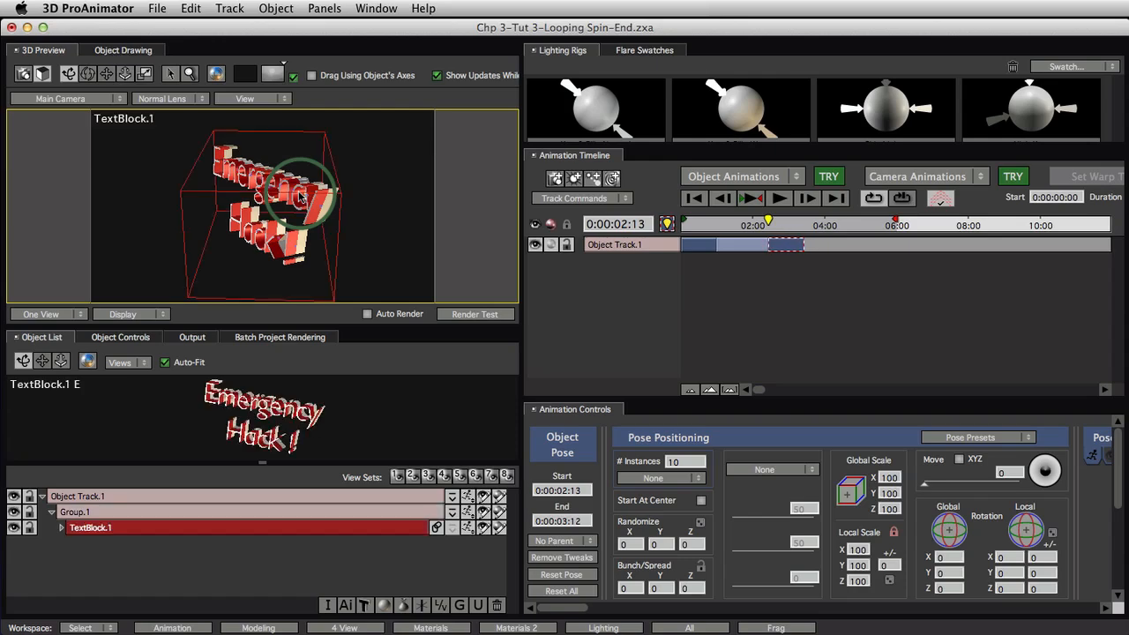
pyautogui.click(87, 528)
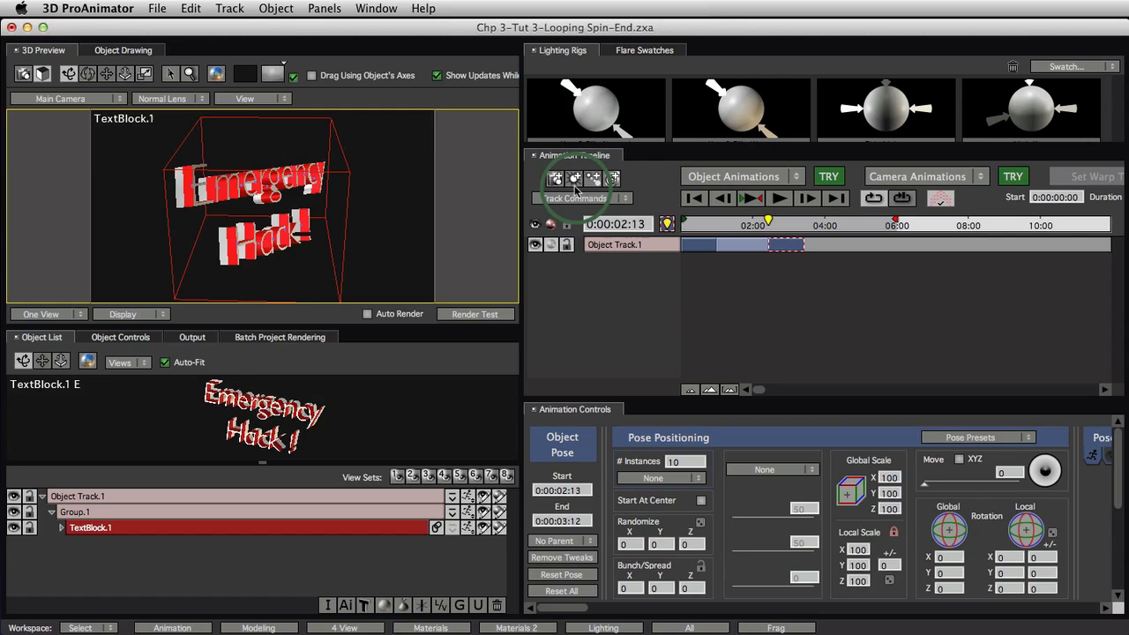
pyautogui.moveTo(810, 228)
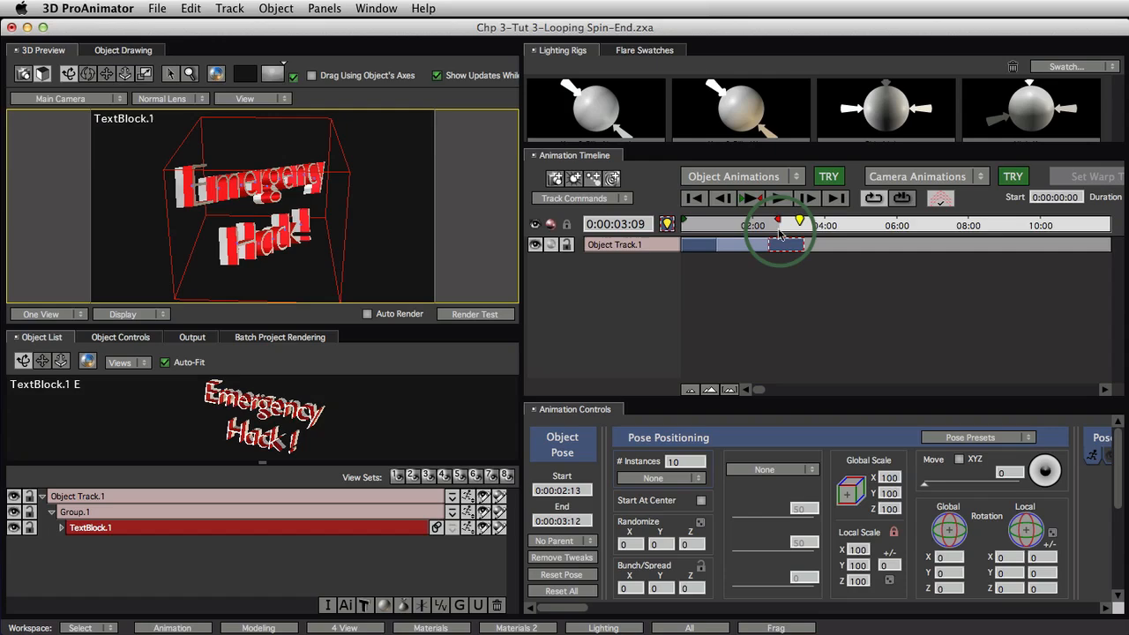
pyautogui.click(751, 198)
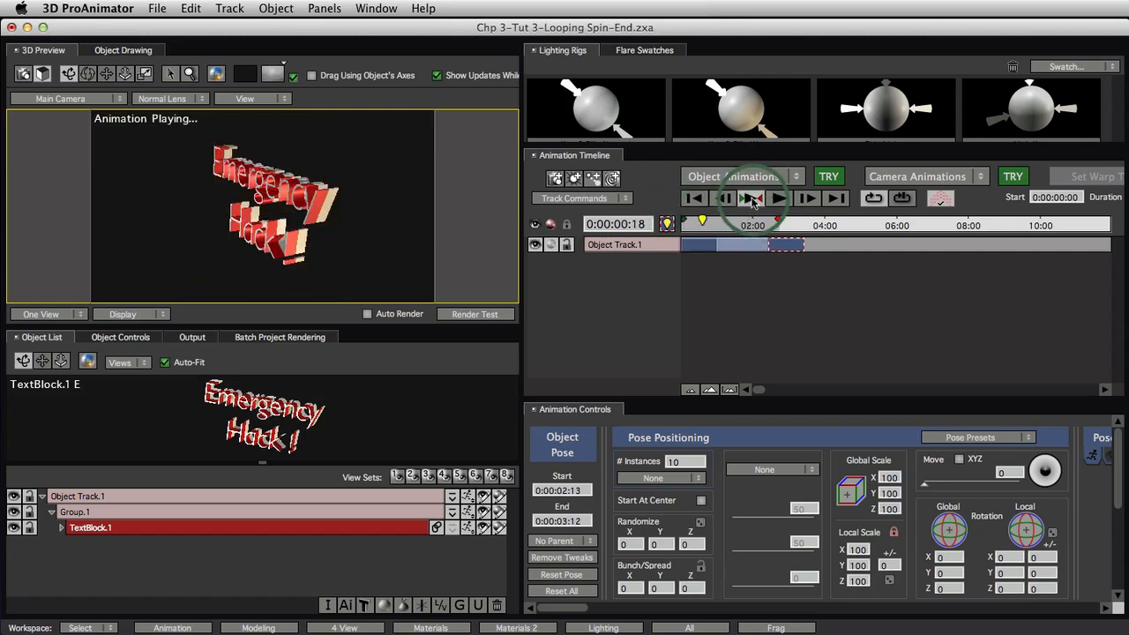
# Stop playback and scrub back toward the start to inspect the text's tilt.
pyautogui.click(750, 197)
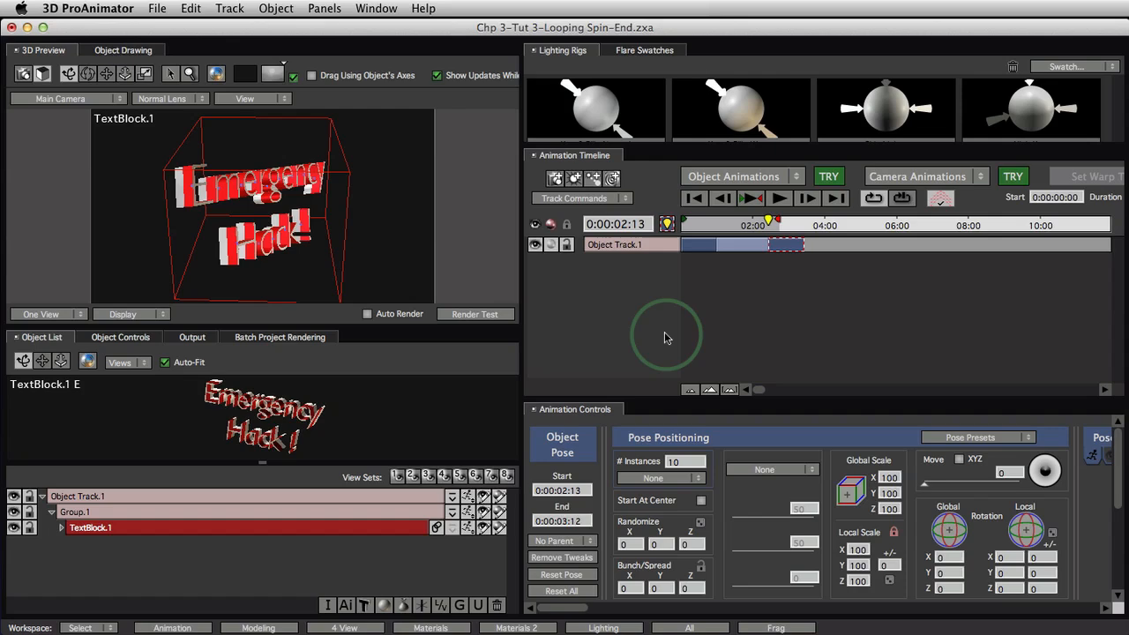
pyautogui.moveTo(769, 219); pyautogui.dragTo(728, 218)
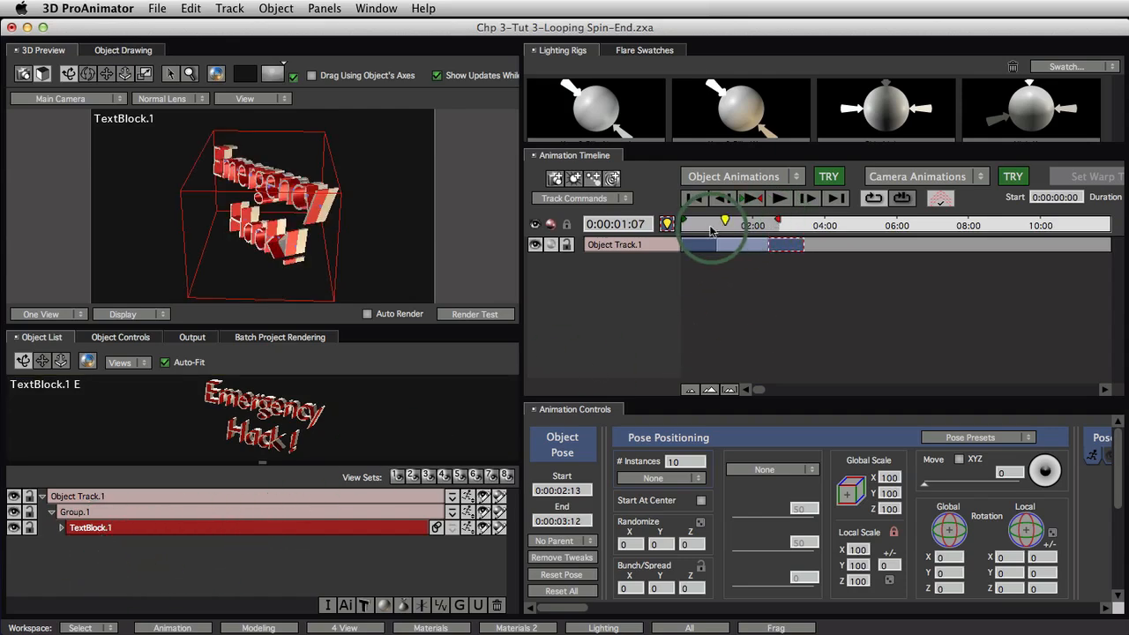
pyautogui.moveTo(724, 221); pyautogui.dragTo(708, 221)
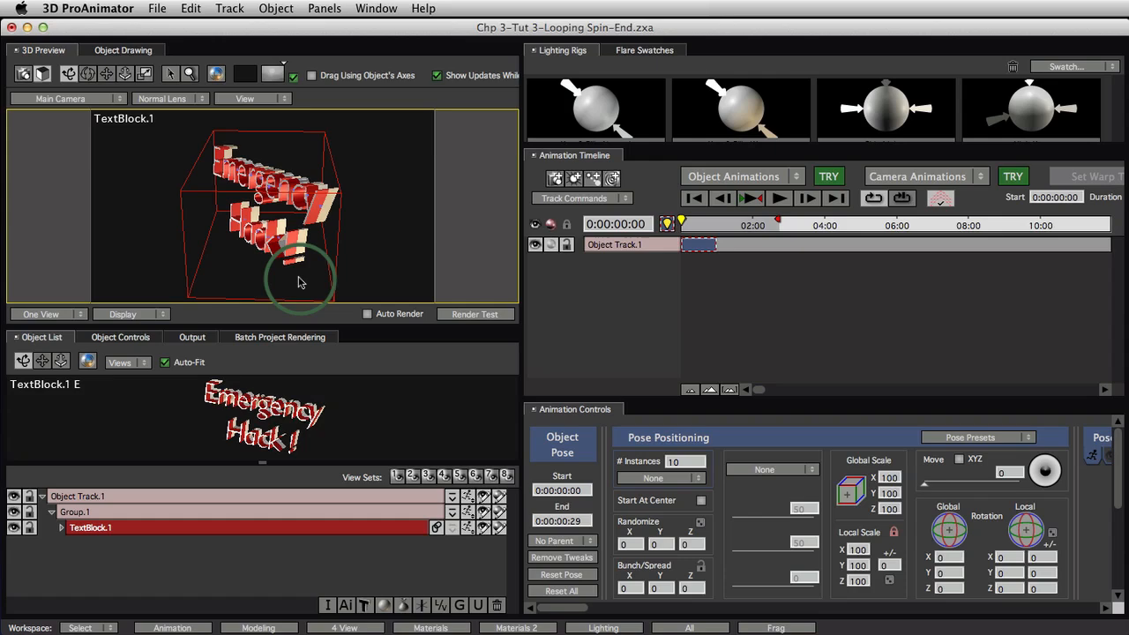
# Select Group.1, scrub through the early frames, and play the group's rocking animation.
pyautogui.click(77, 512)
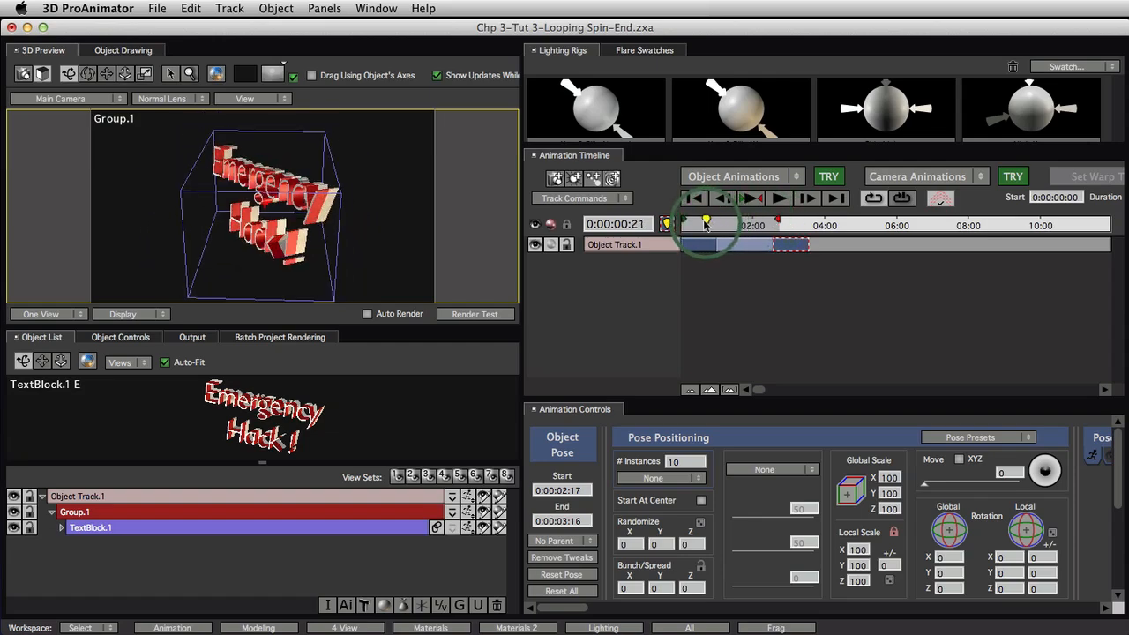
pyautogui.moveTo(706, 224); pyautogui.dragTo(699, 225)
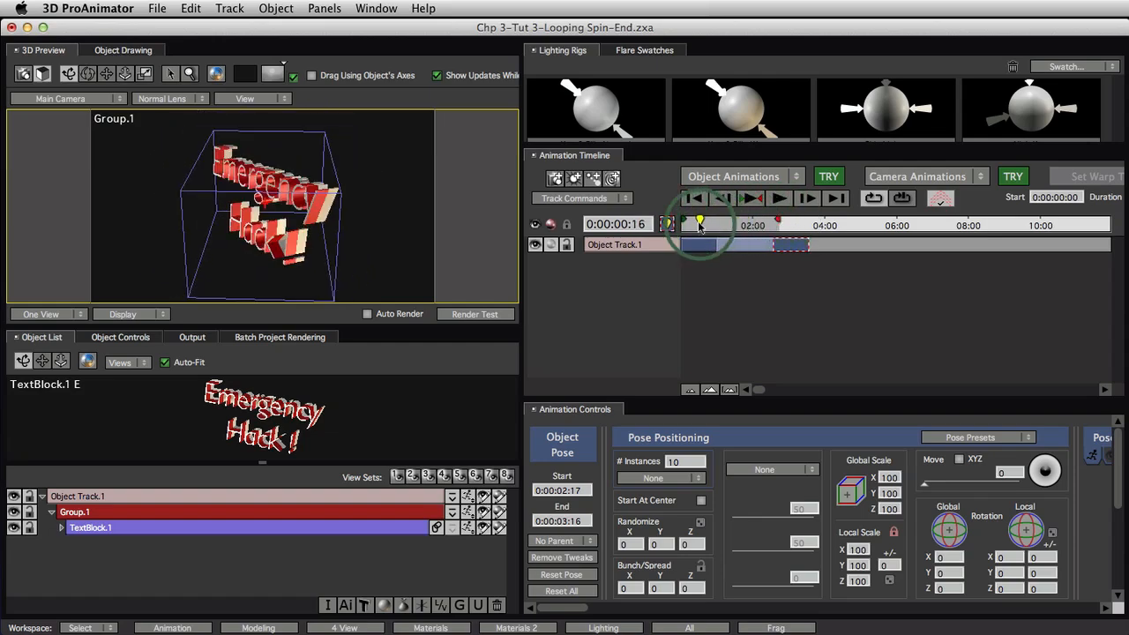
pyautogui.moveTo(700, 222); pyautogui.dragTo(748, 223)
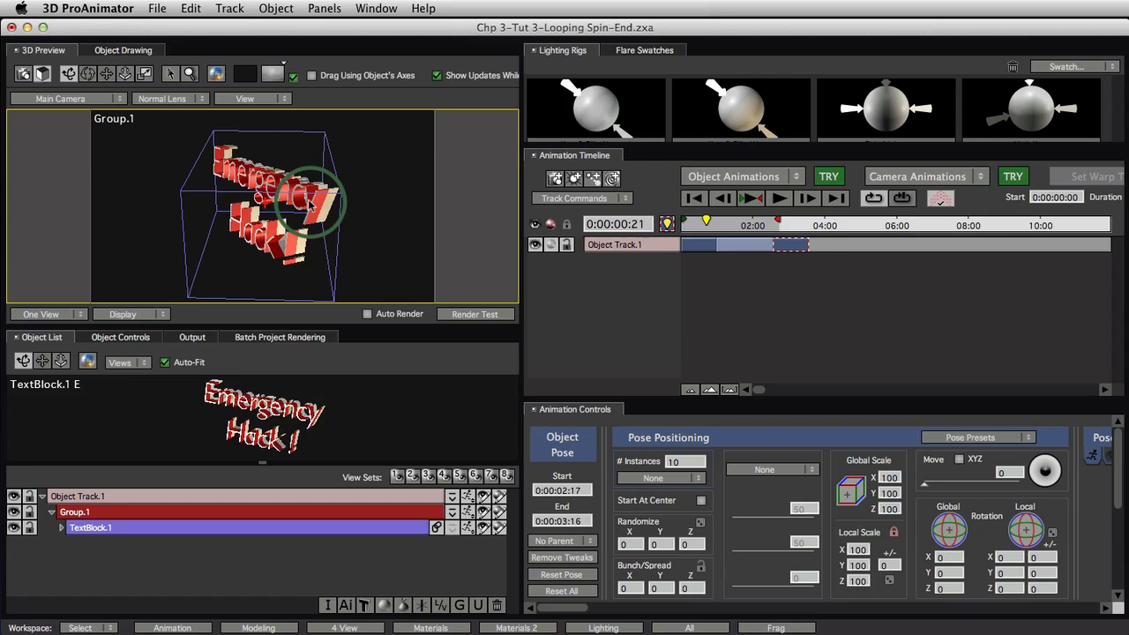
pyautogui.click(780, 198)
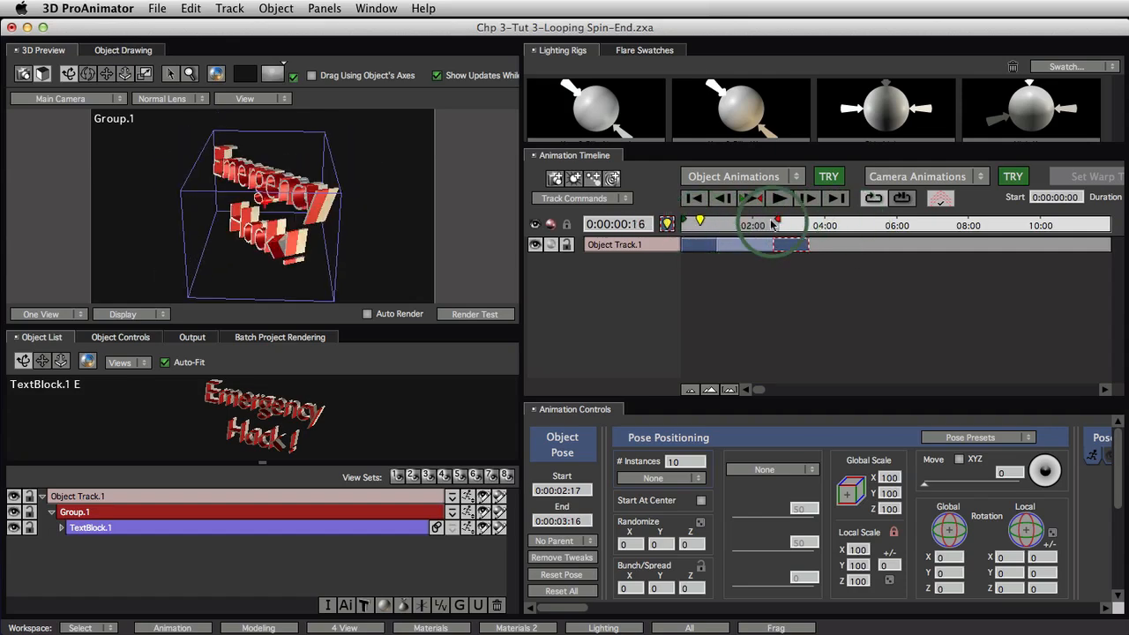
pyautogui.click(780, 199)
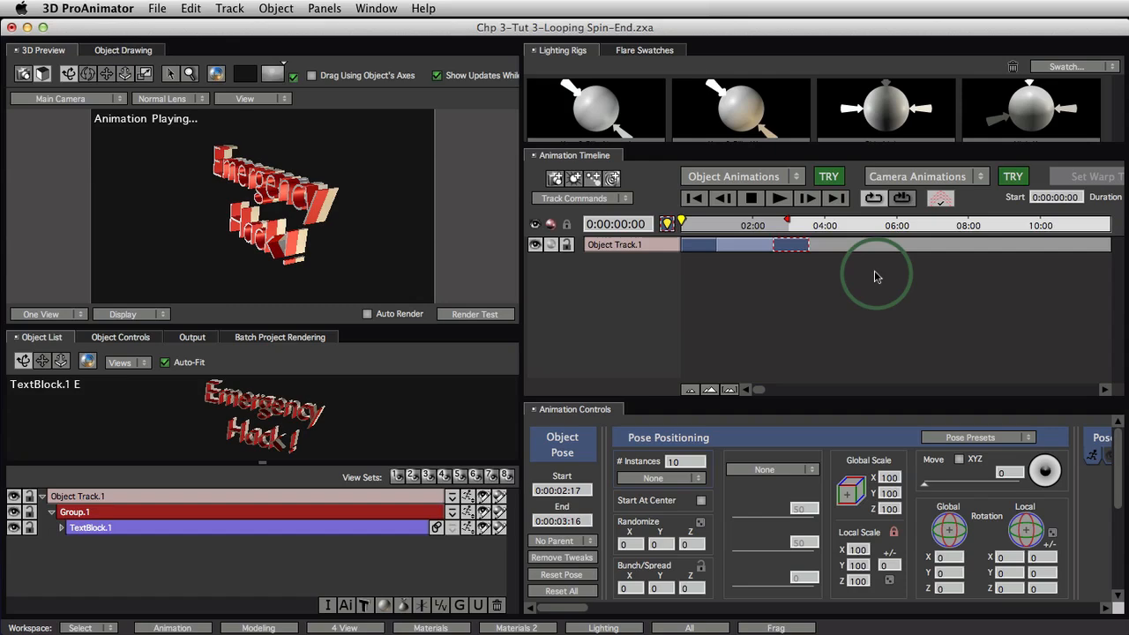
# Move the closing pose to about 5:08, extend the animation end, and play it back.
pyautogui.click(752, 198)
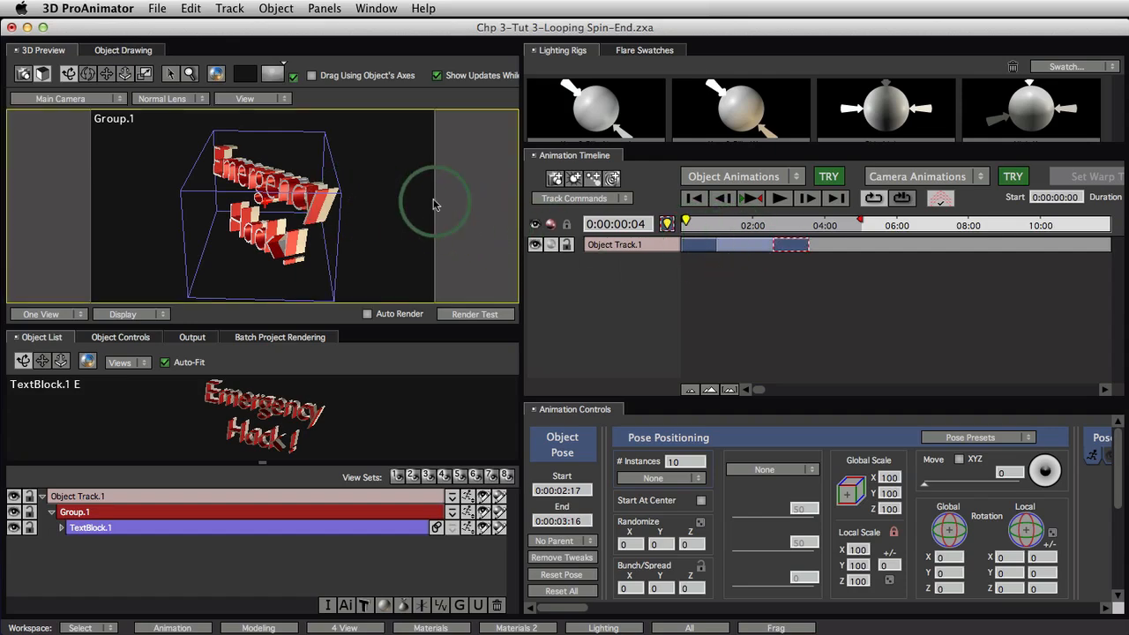
pyautogui.moveTo(646, 281)
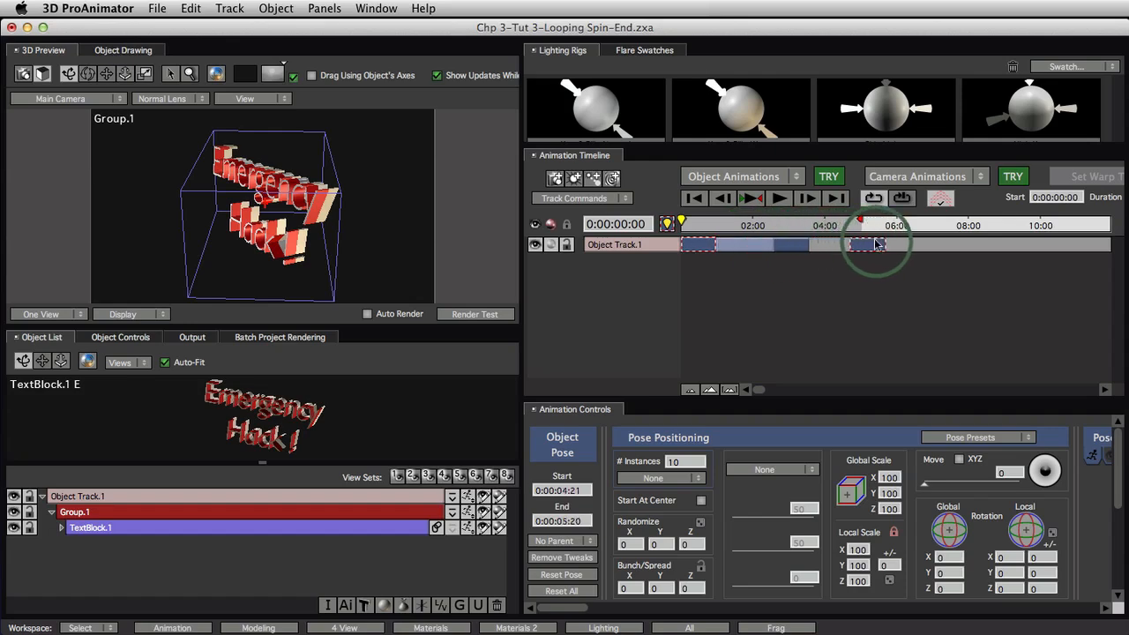
pyautogui.moveTo(878, 244); pyautogui.dragTo(891, 244)
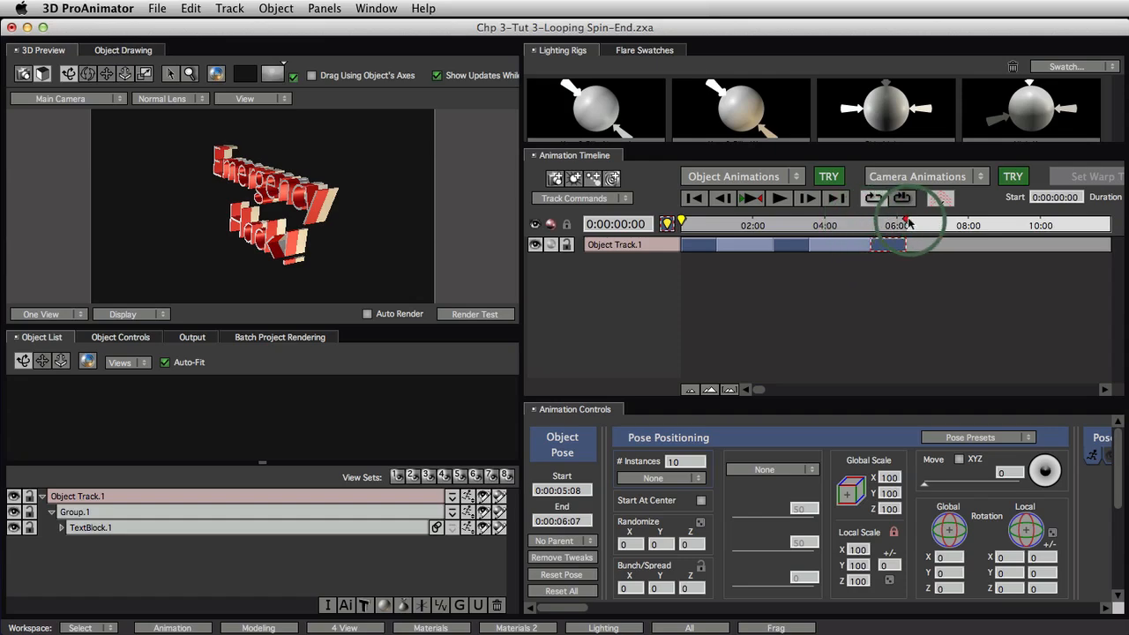
pyautogui.click(780, 198)
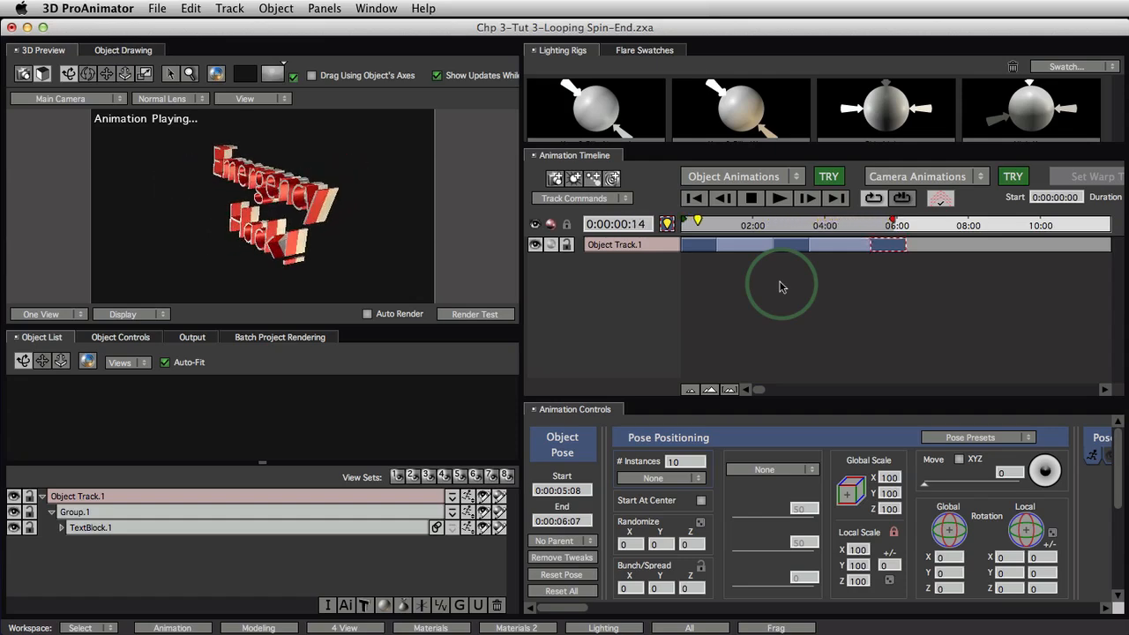
pyautogui.click(751, 198)
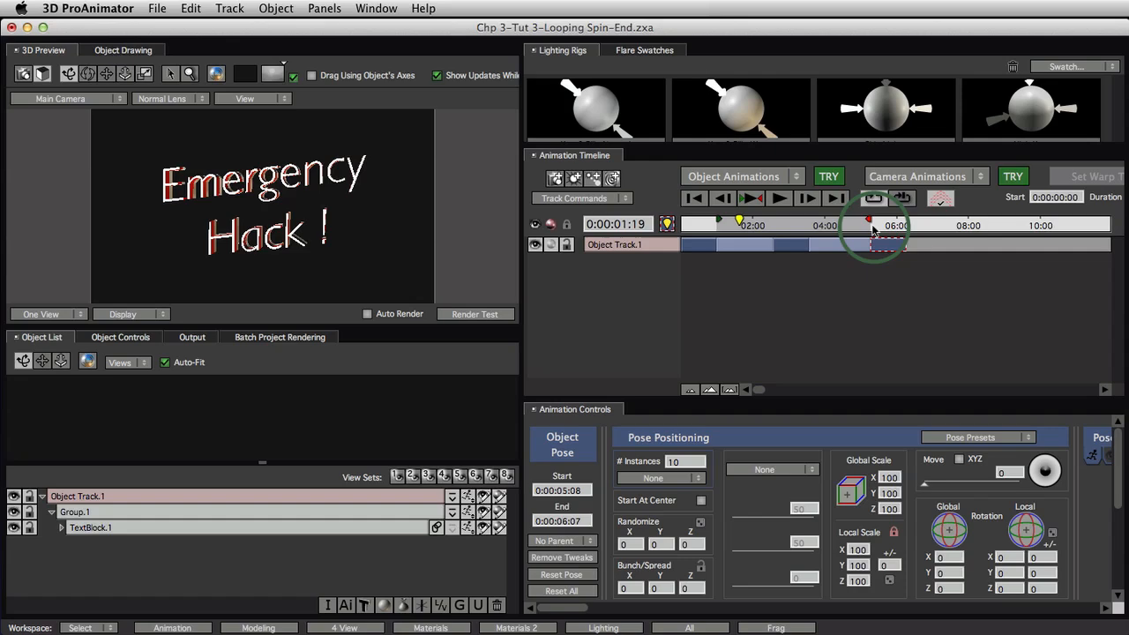
# Stop playback and select the 2:17–3:16 tilted pose on Object Track.1.
pyautogui.click(779, 198)
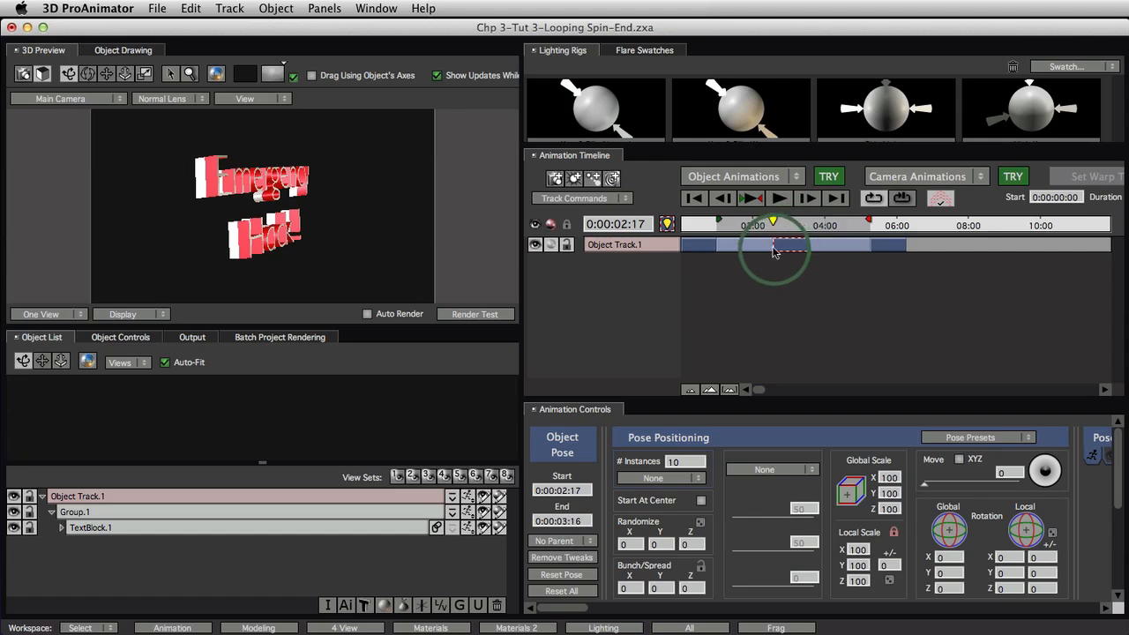
# Collapse the tilted pose to an instant at 3:06 and zoom the timeline back out.
pyautogui.moveTo(776, 252); pyautogui.dragTo(803, 251)
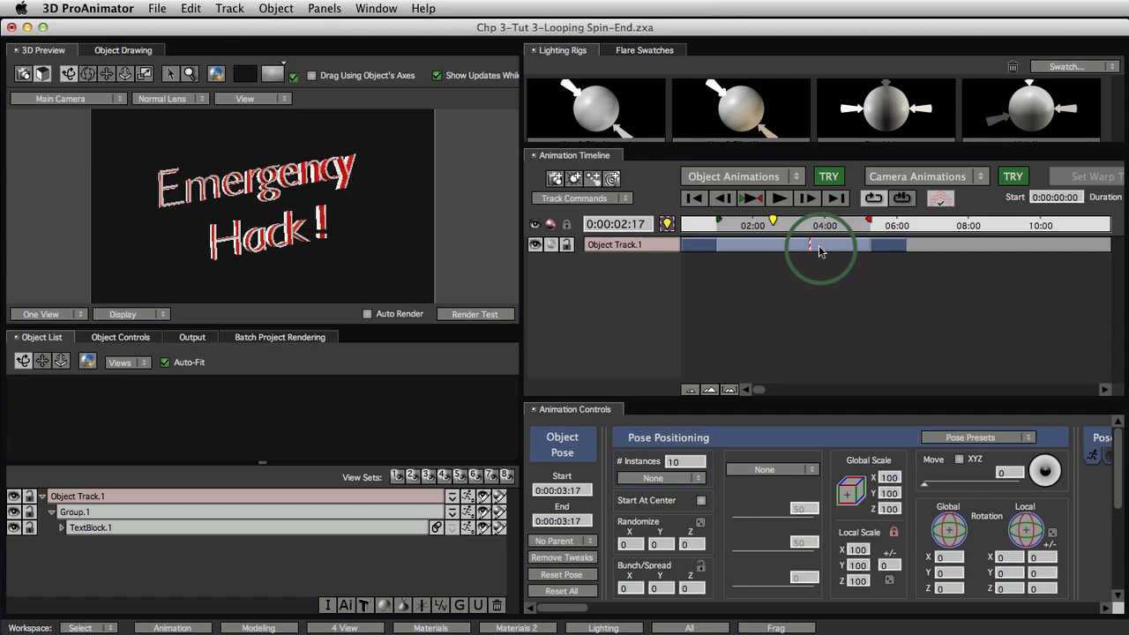
pyautogui.moveTo(824, 245); pyautogui.dragTo(799, 245)
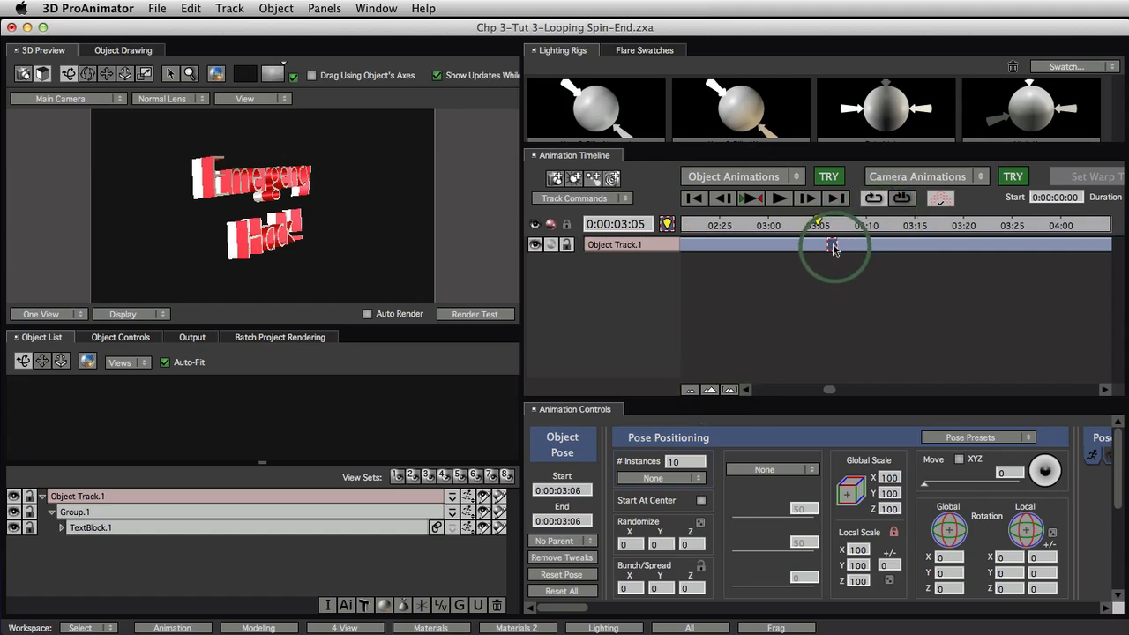
pyautogui.moveTo(834, 246); pyautogui.dragTo(849, 245)
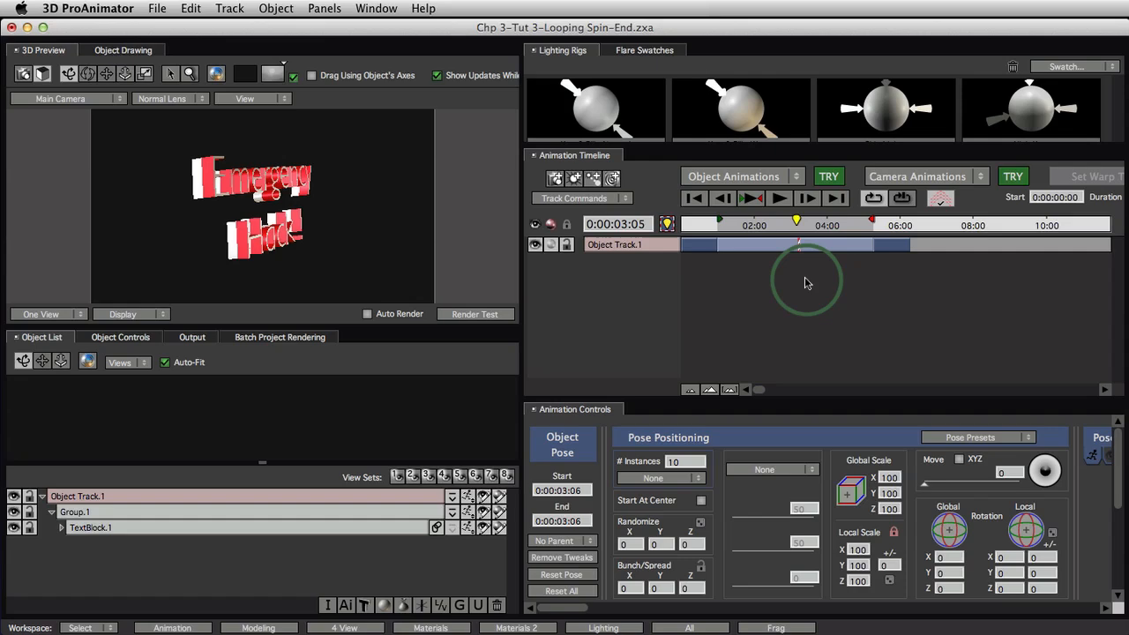
# Play and stop the revised loop, then select the 1:00–3:05 transition.
pyautogui.click(780, 197)
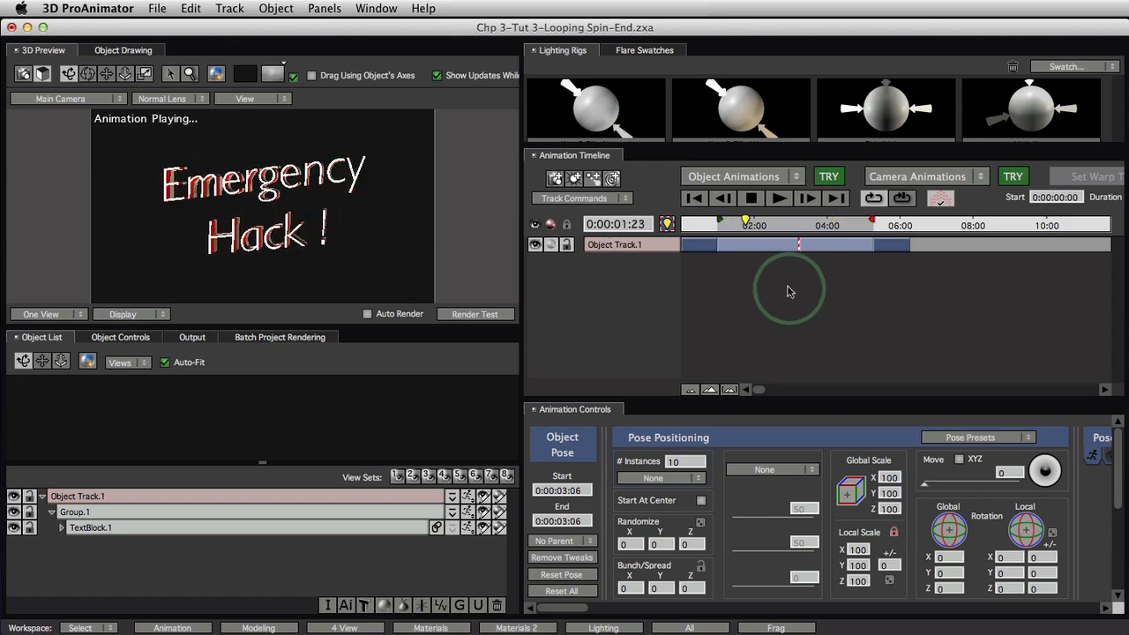
pyautogui.click(752, 198)
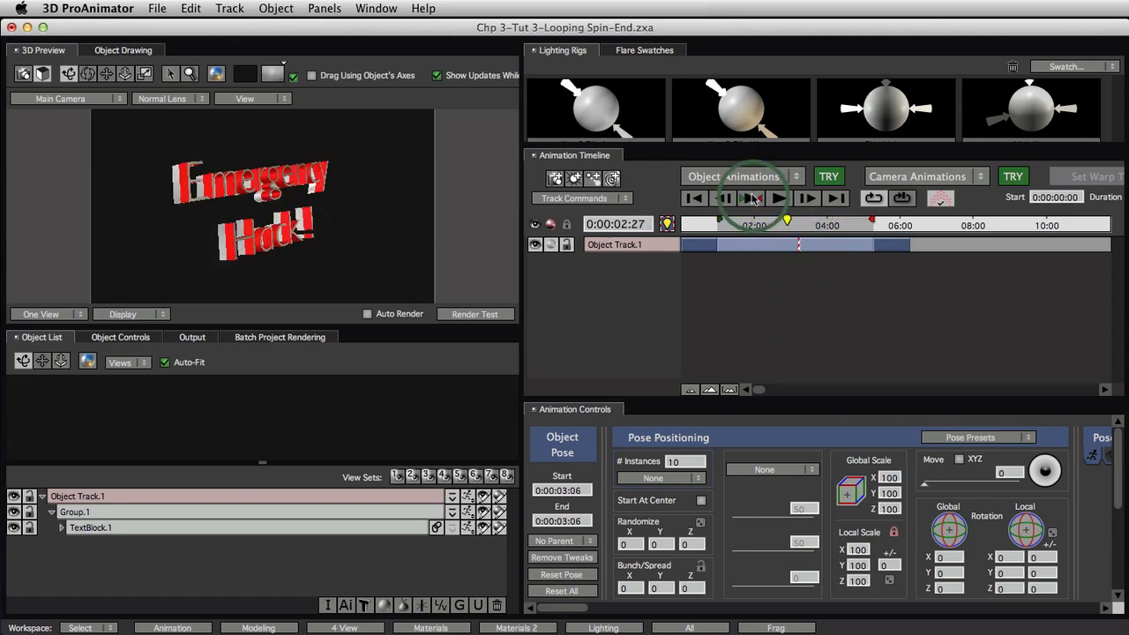
pyautogui.click(752, 197)
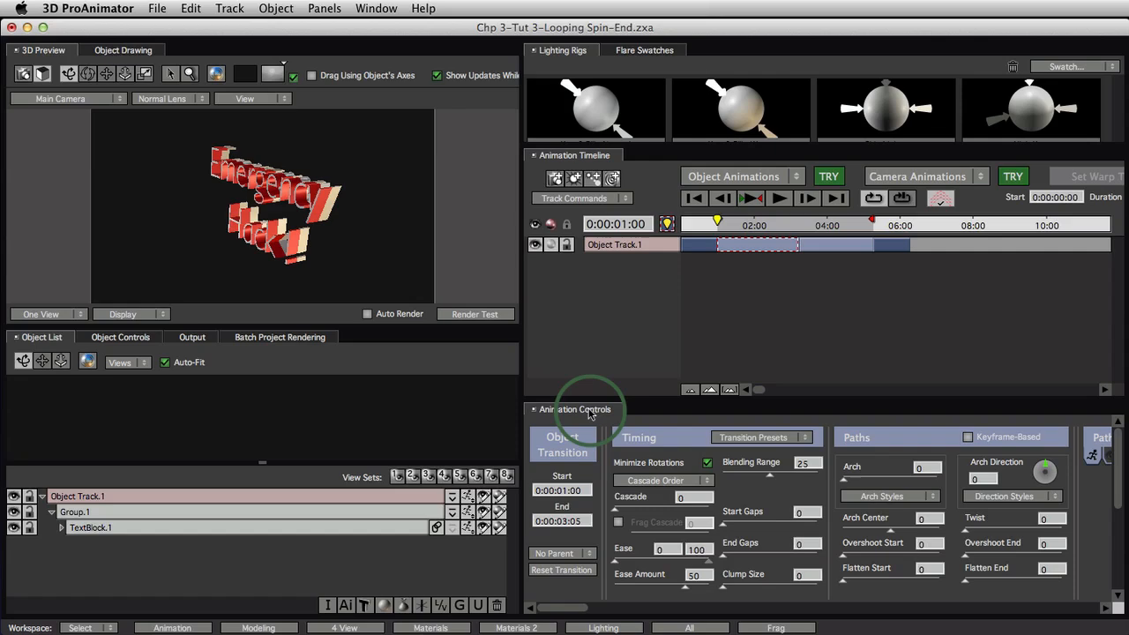
pyautogui.moveTo(620, 452)
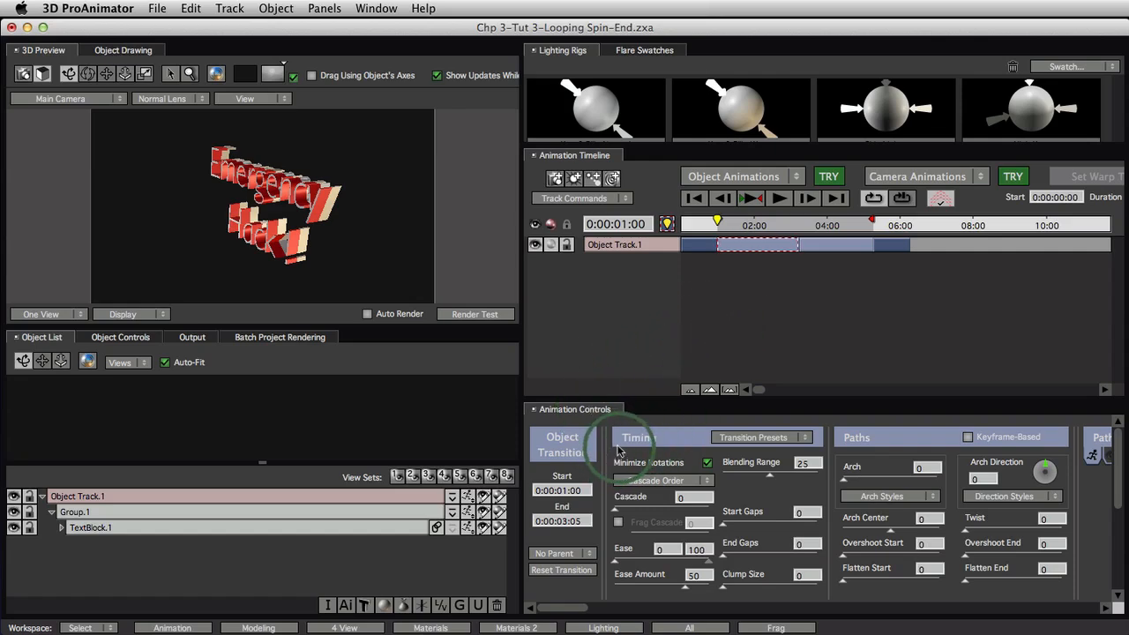
pyautogui.moveTo(713, 436)
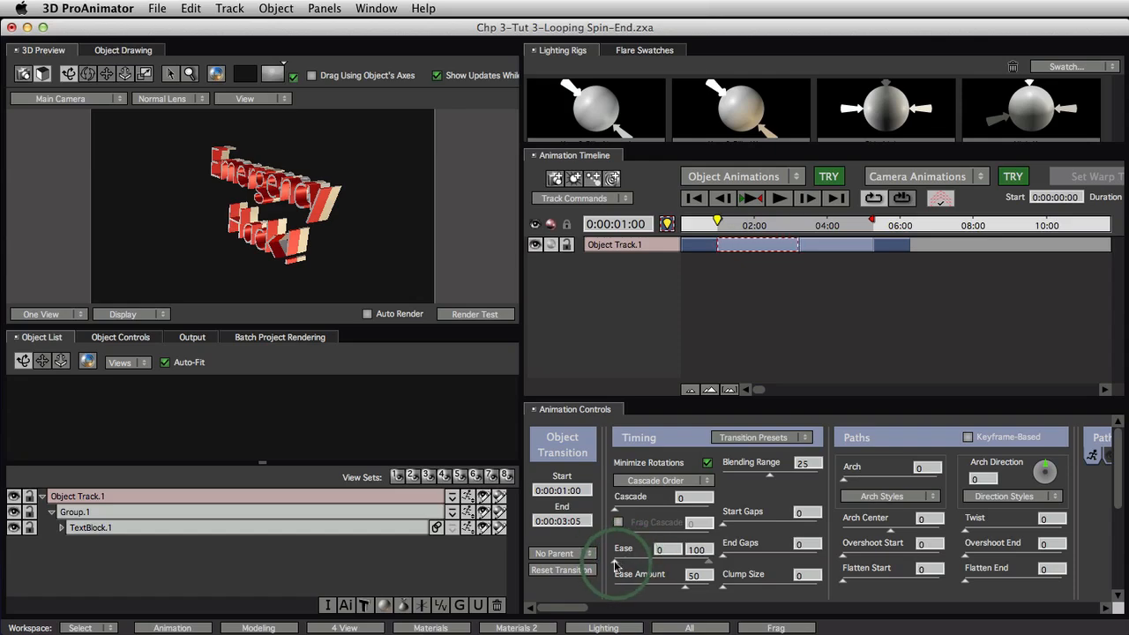
pyautogui.moveTo(735, 252)
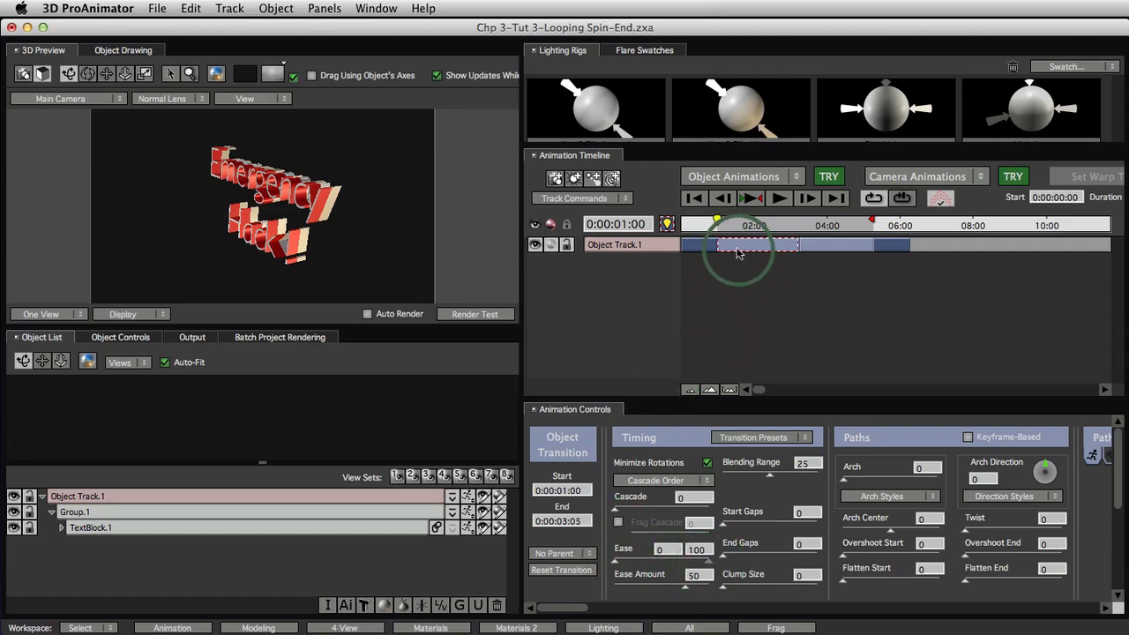
pyautogui.moveTo(782, 262)
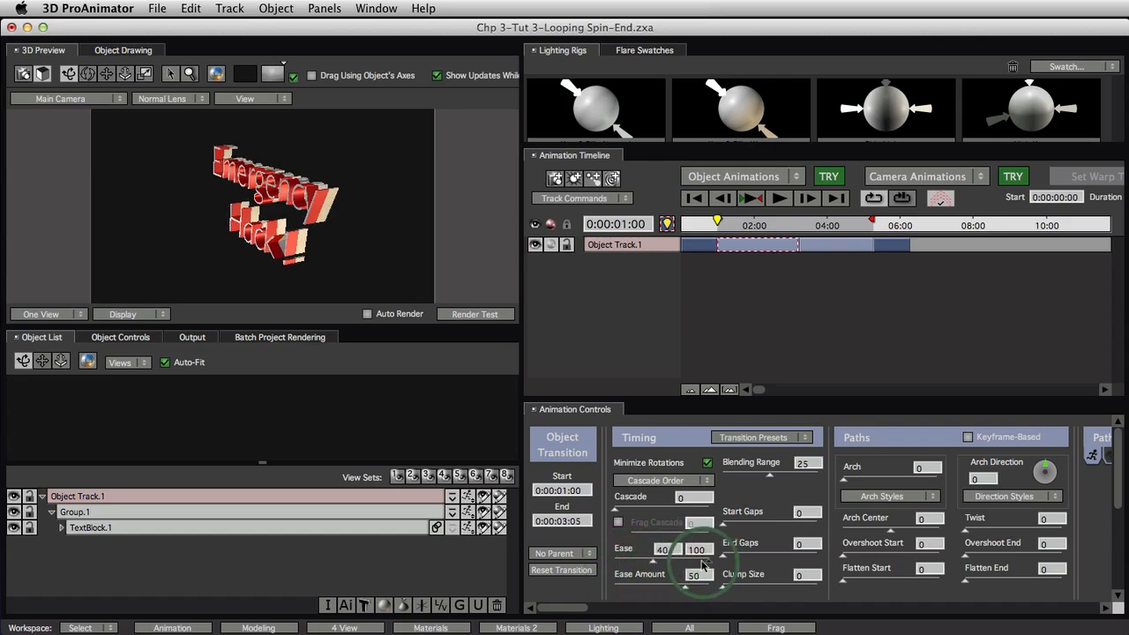
# Lower the transitions' ease-out values (59, then 63) and preview the eased rocking.
pyautogui.moveTo(697, 550); pyautogui.dragTo(670, 550)
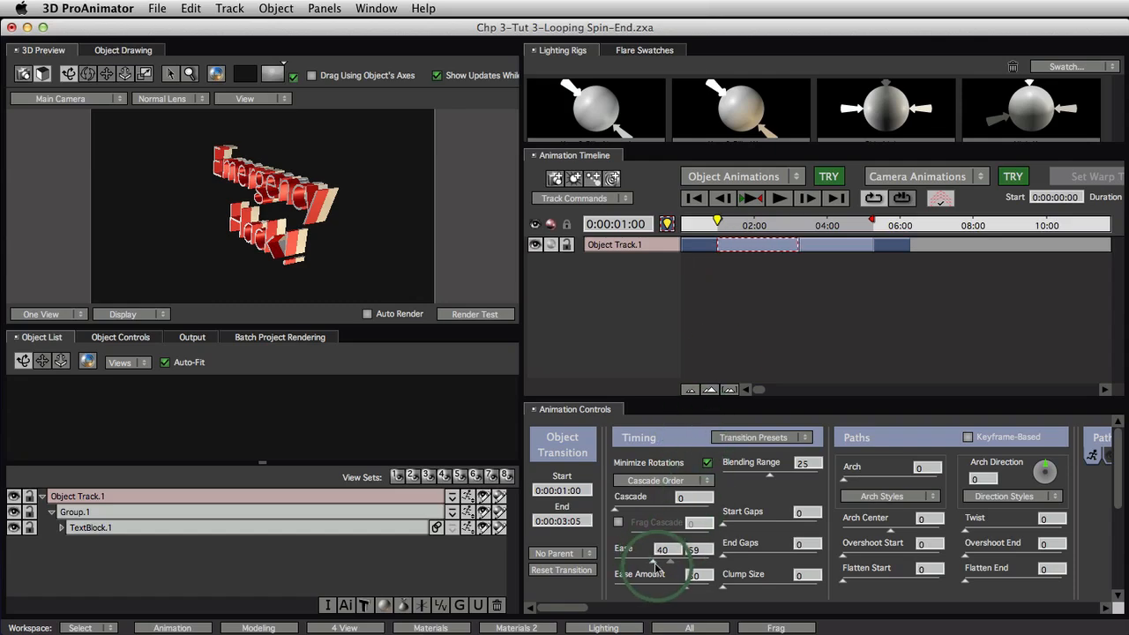
pyautogui.click(670, 582)
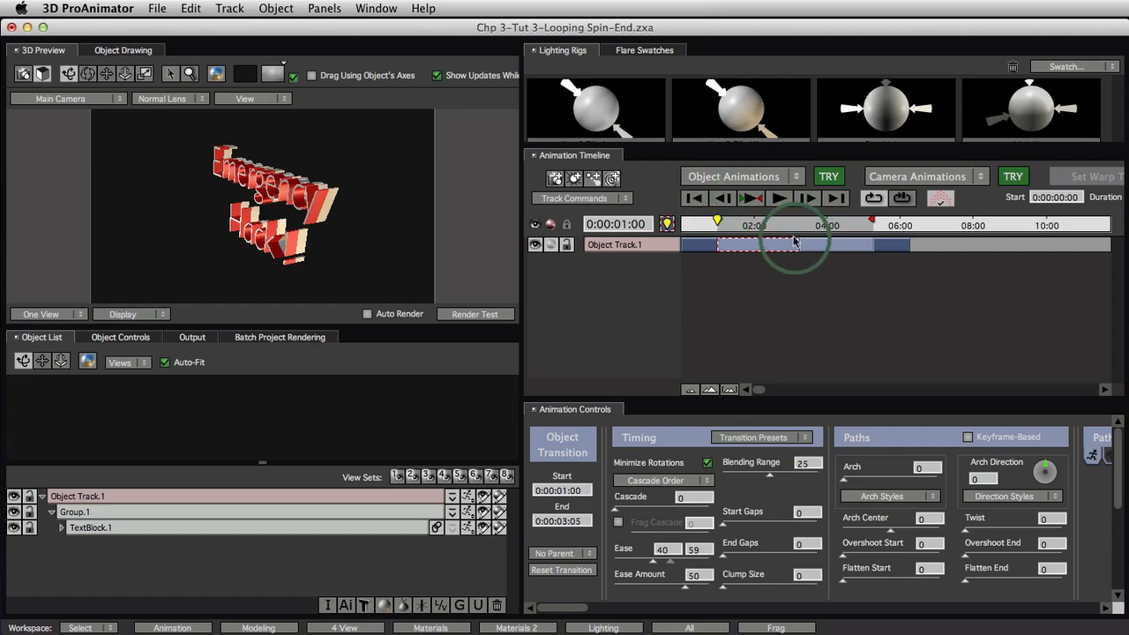
pyautogui.click(754, 198)
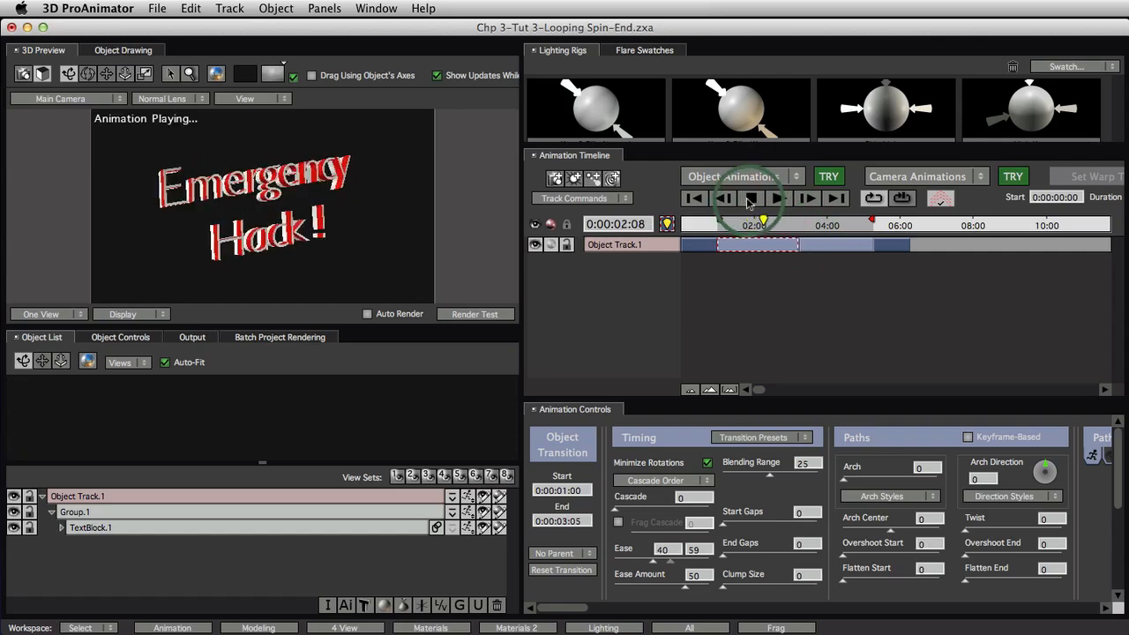
pyautogui.click(749, 198)
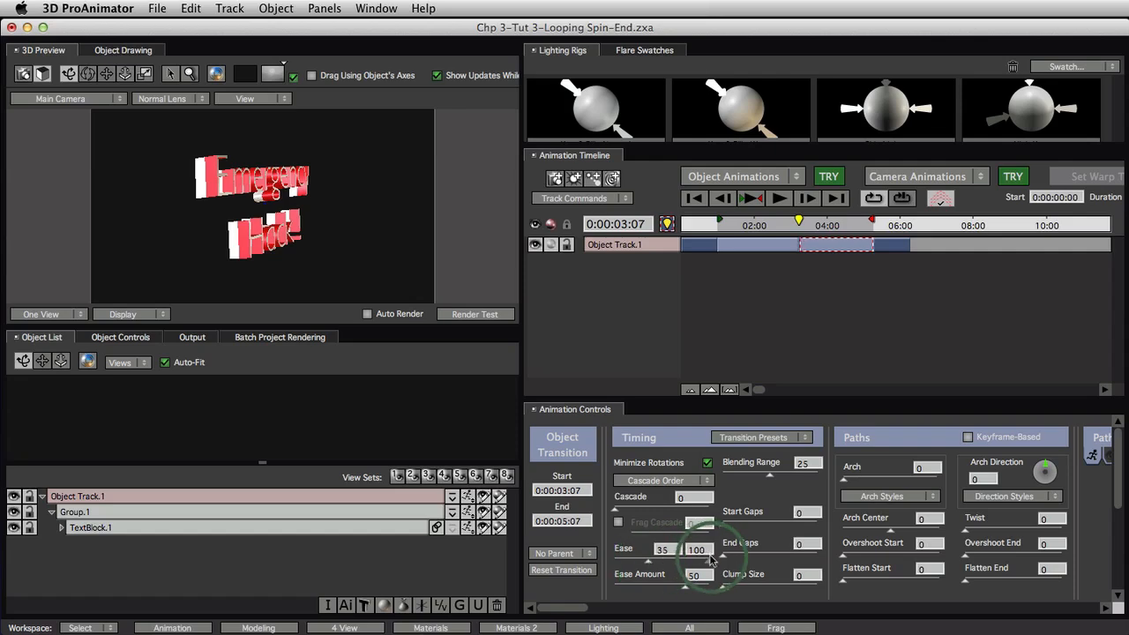
pyautogui.moveTo(719, 562); pyautogui.dragTo(693, 562)
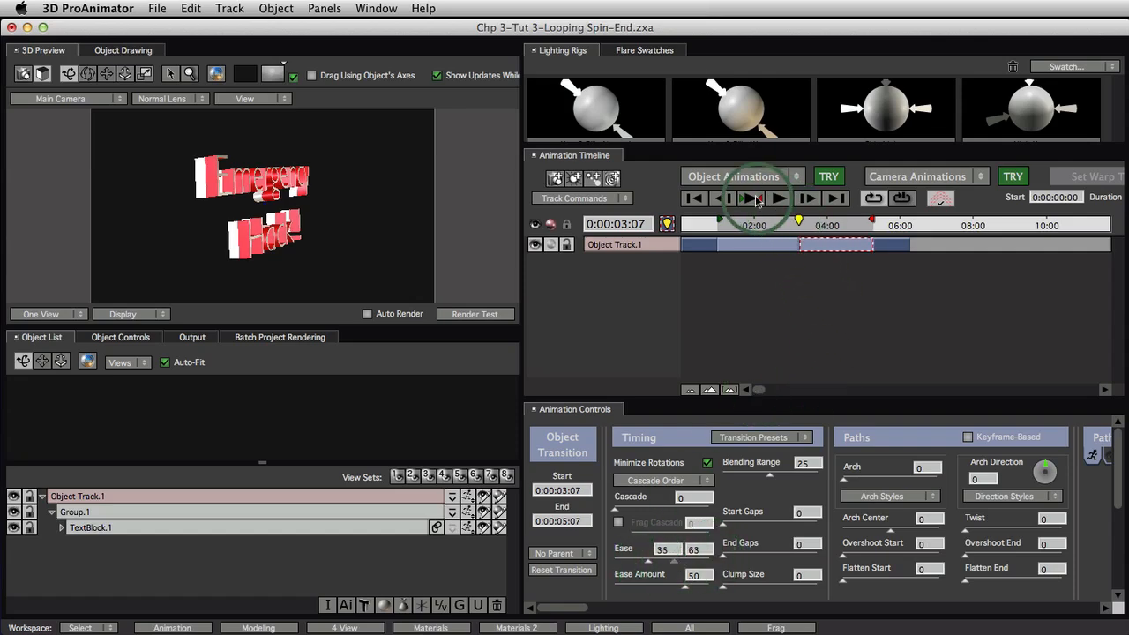
pyautogui.click(778, 198)
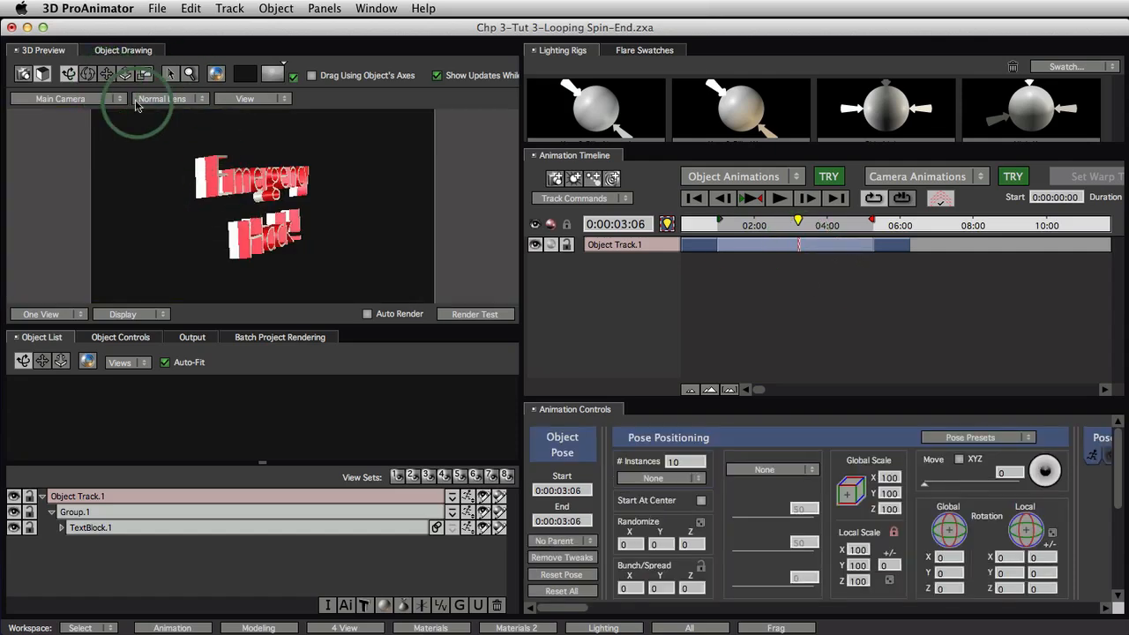
pyautogui.click(79, 512)
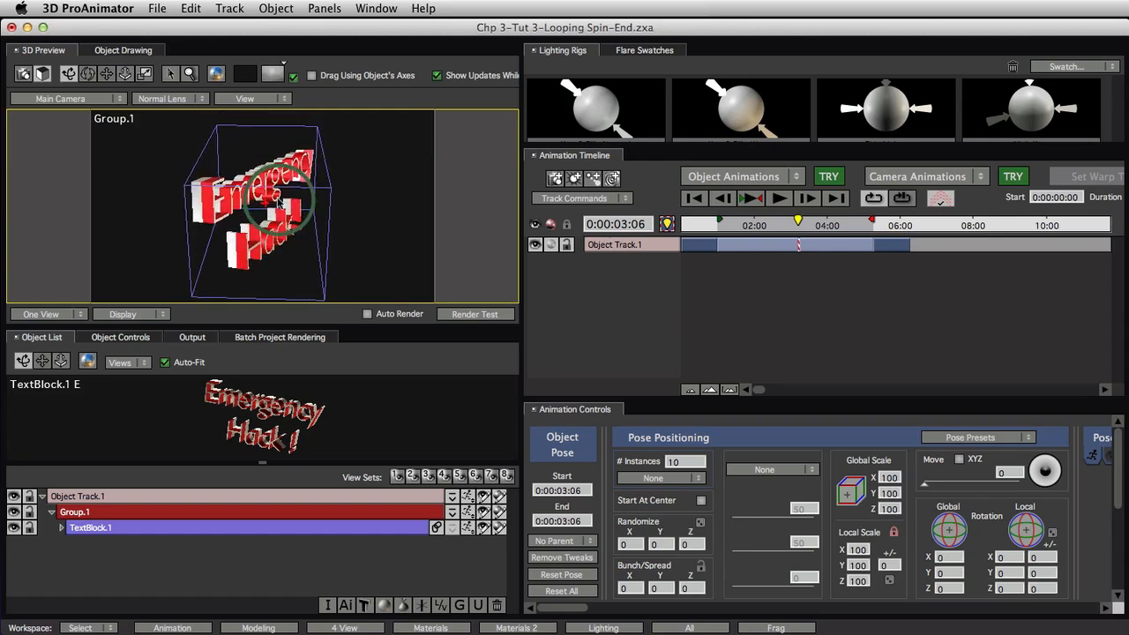
pyautogui.click(750, 198)
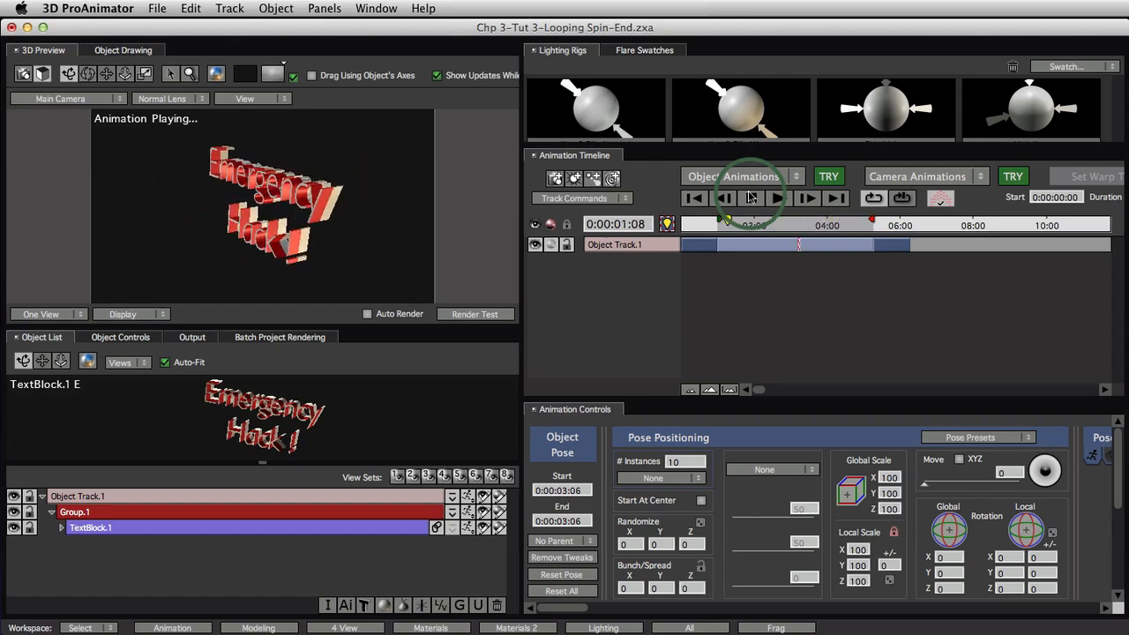
pyautogui.click(751, 198)
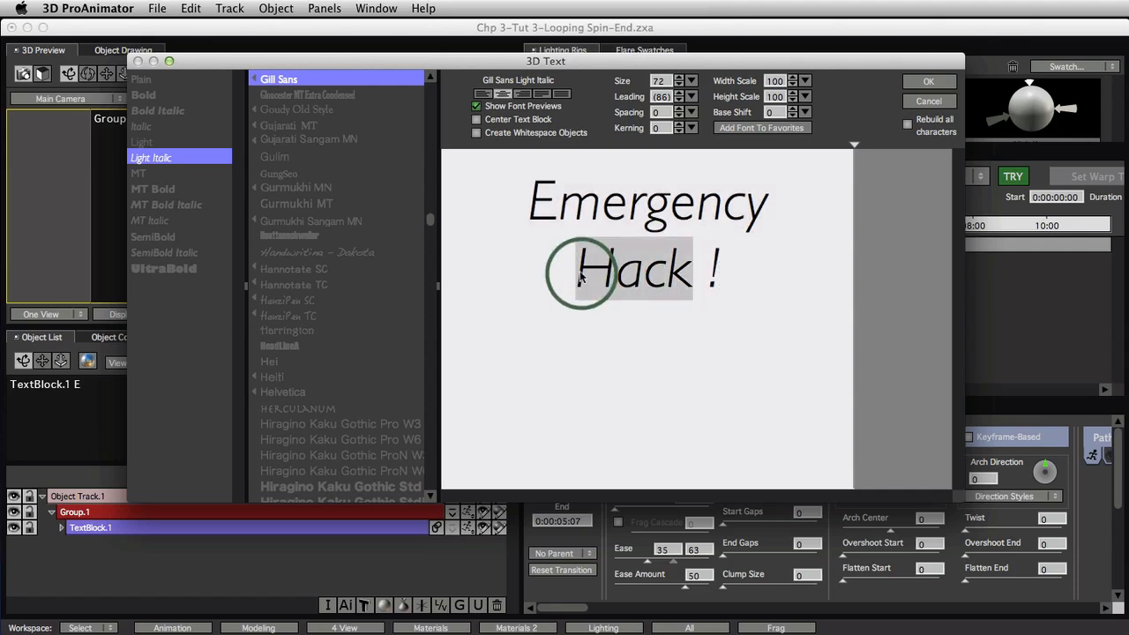
# Replace 'Hack' with 'Rock' so the text reads 'Emergency Rock!', then replay the animation.
pyautogui.write('Rock')
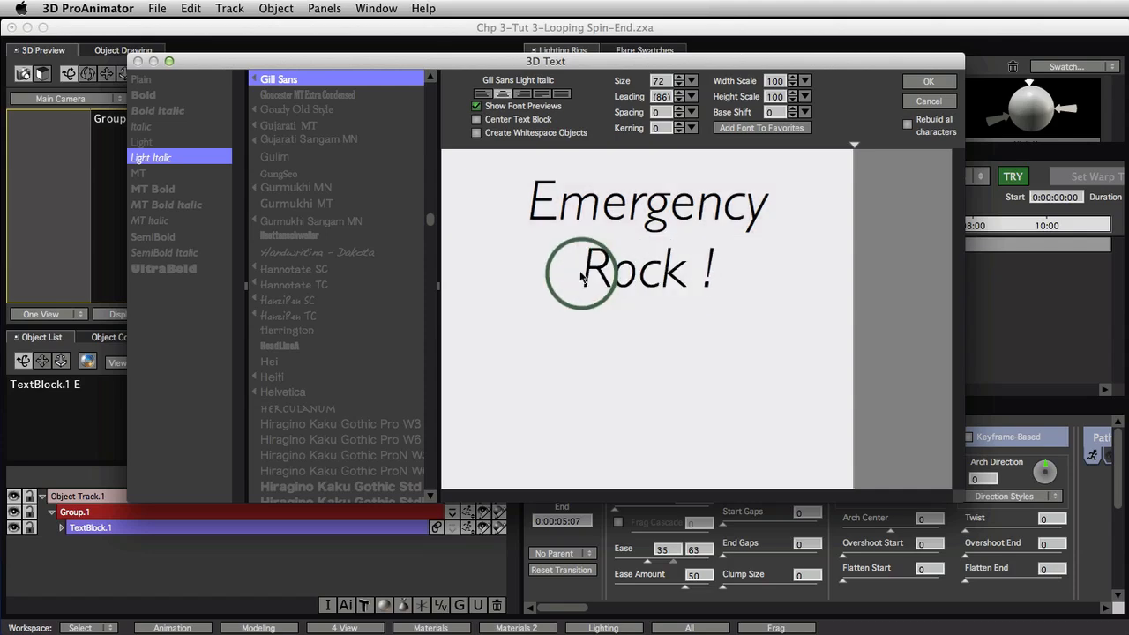
pyautogui.click(924, 81)
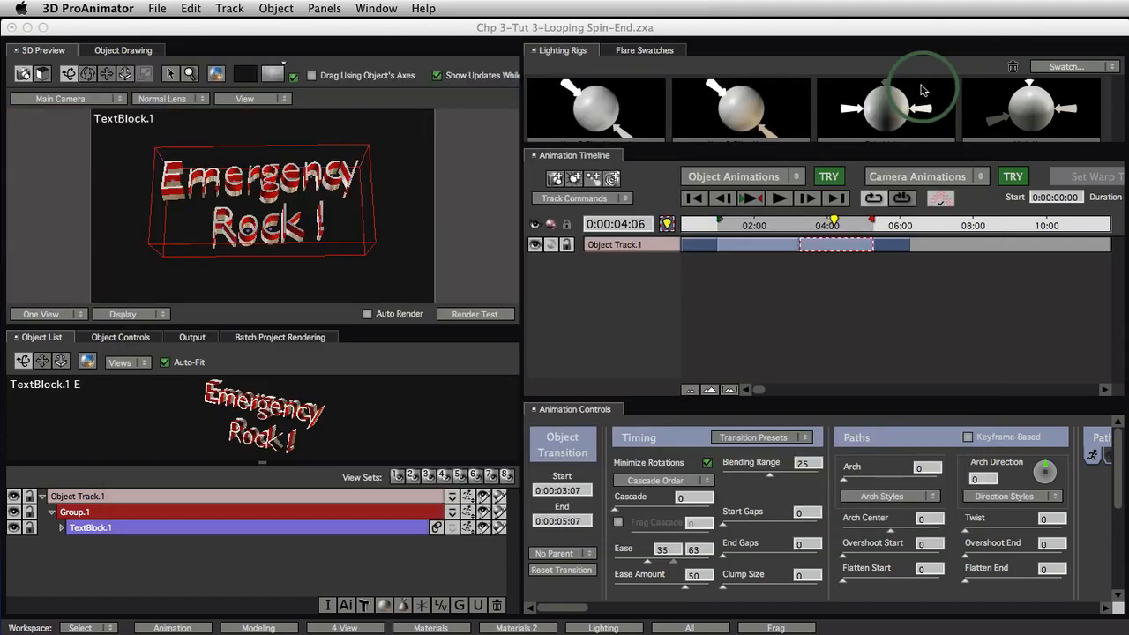
pyautogui.click(779, 198)
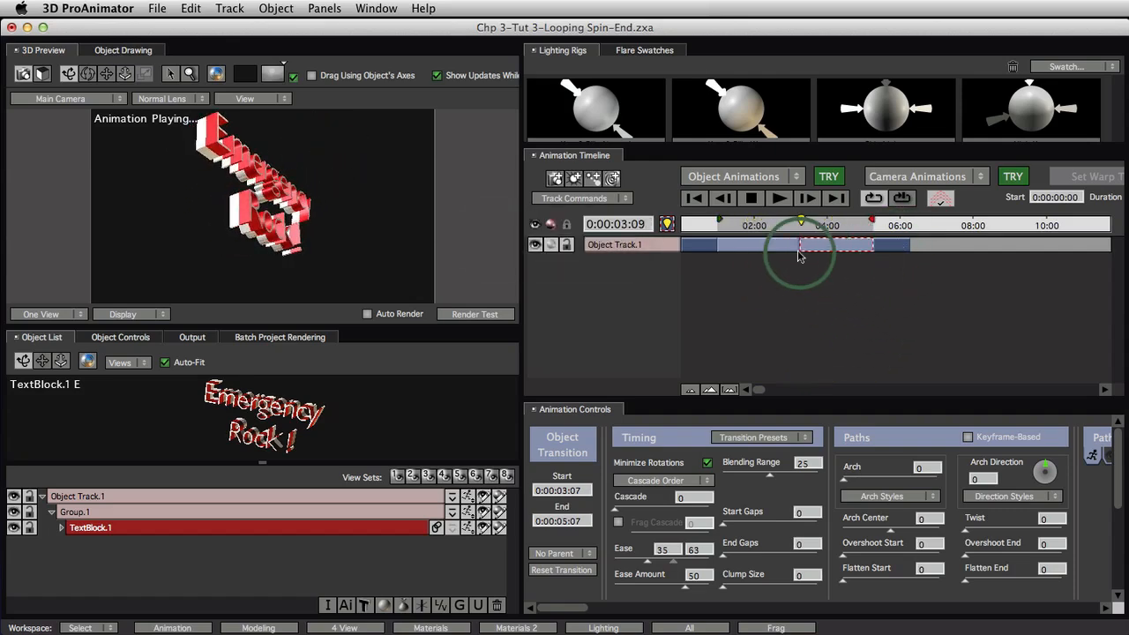
pyautogui.click(751, 198)
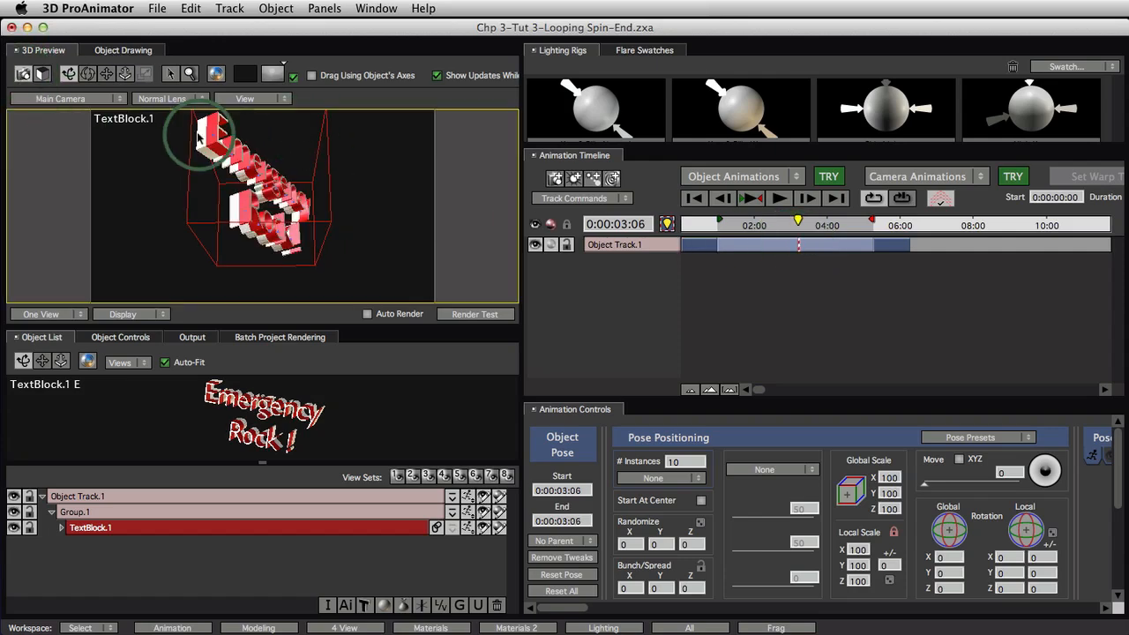
# Select Group.1 and rotate it into a tilt for the 0:00 starting pose.
pyautogui.click(80, 511)
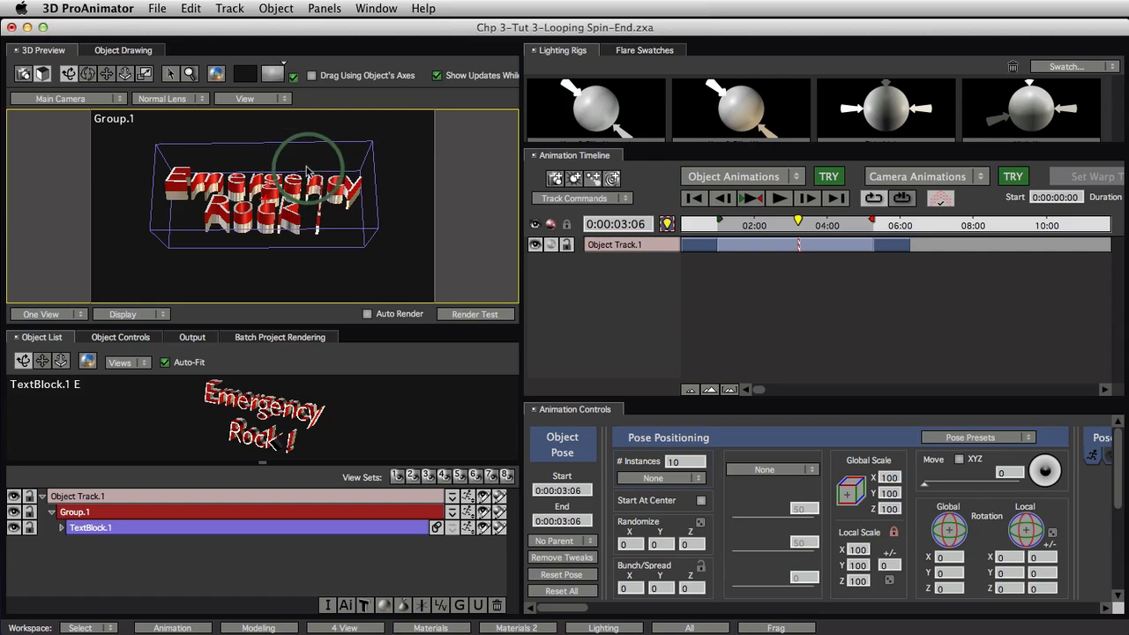
pyautogui.click(697, 245)
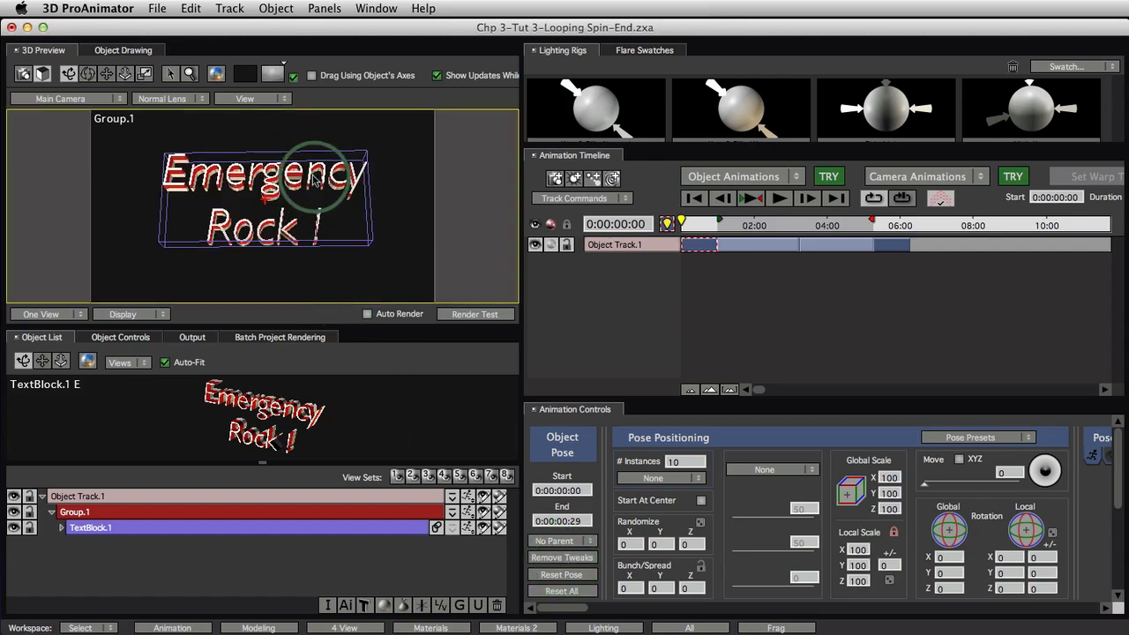
pyautogui.moveTo(313, 181); pyautogui.dragTo(318, 239)
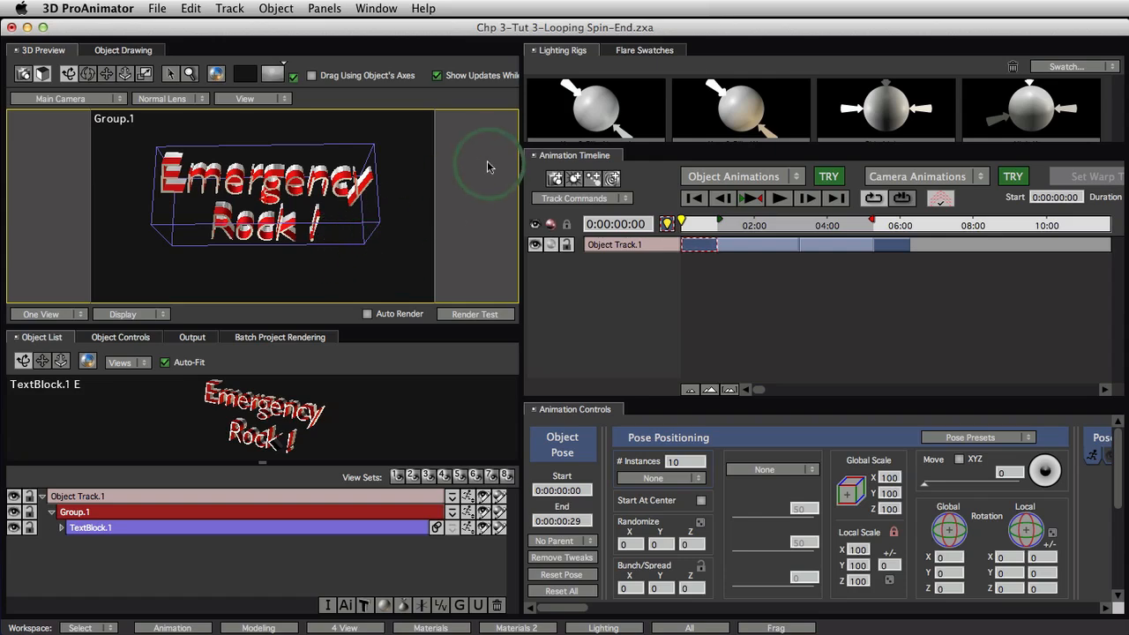
pyautogui.moveTo(499, 165)
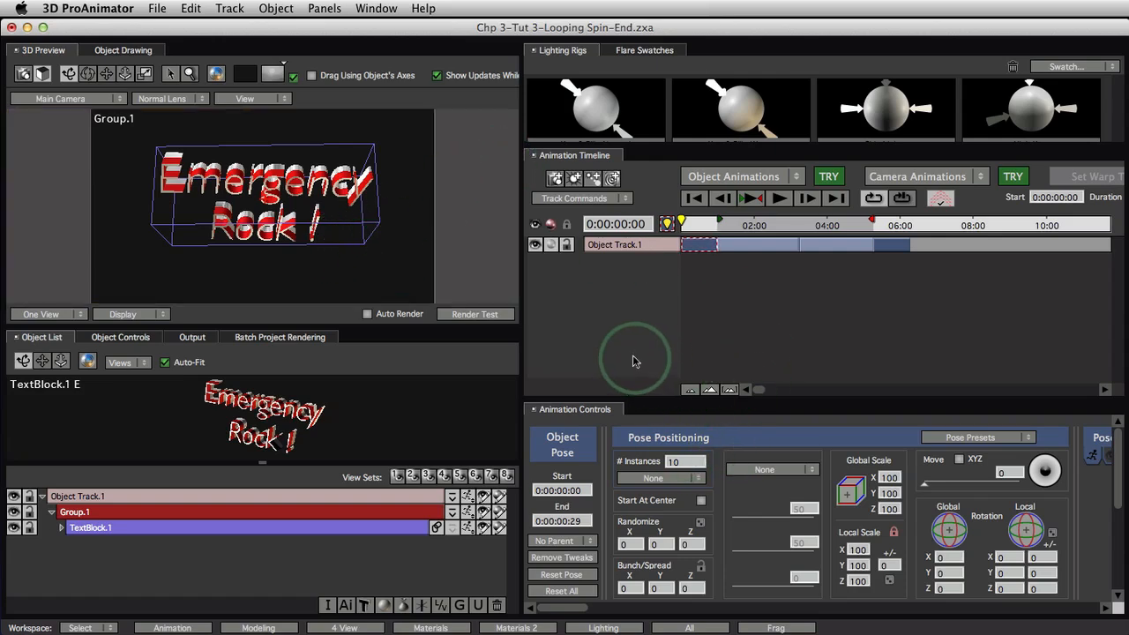
pyautogui.click(703, 244)
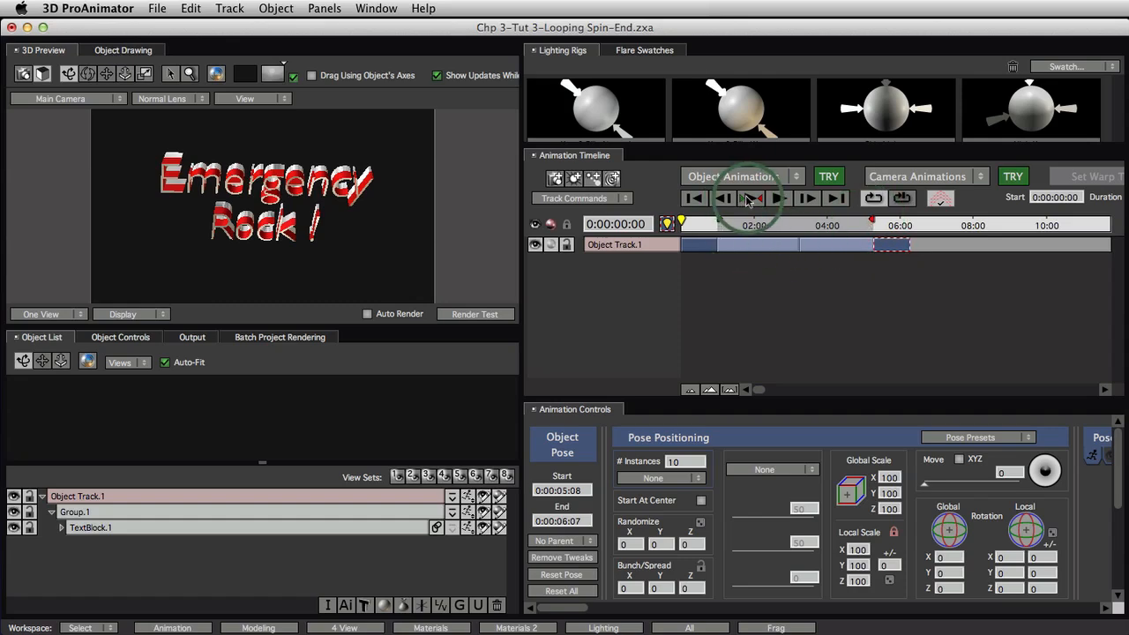
# Play back the animation to check the tilted closing pose loops seamlessly.
pyautogui.click(780, 197)
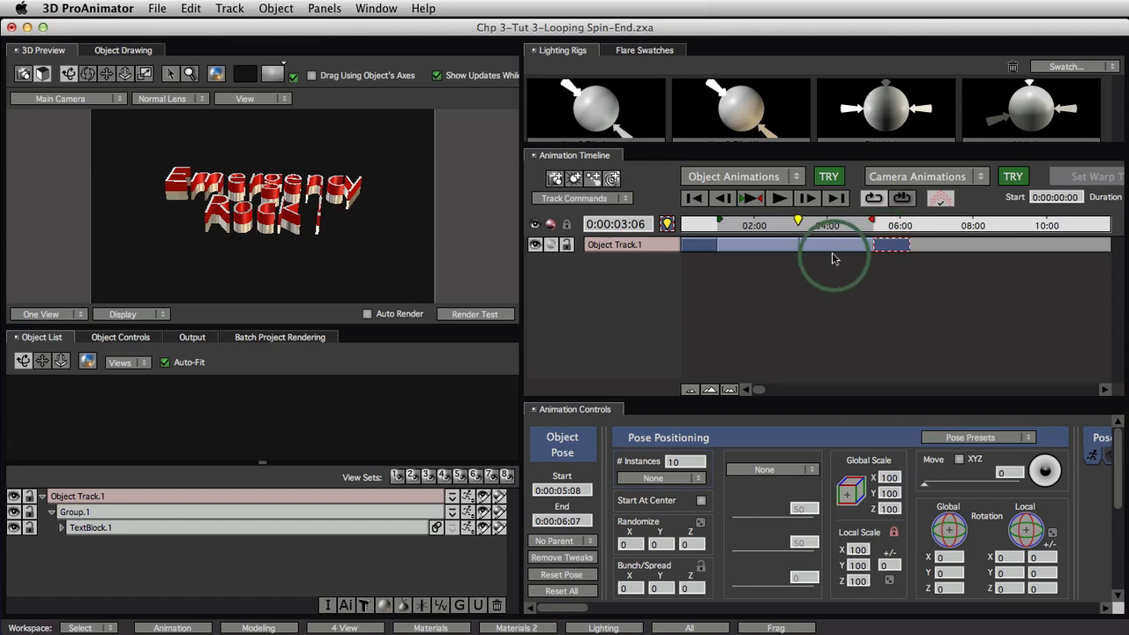
# Select the 3:07–5:07 middle transition, preview it, and bring up 1280×720 render settings.
pyautogui.click(833, 245)
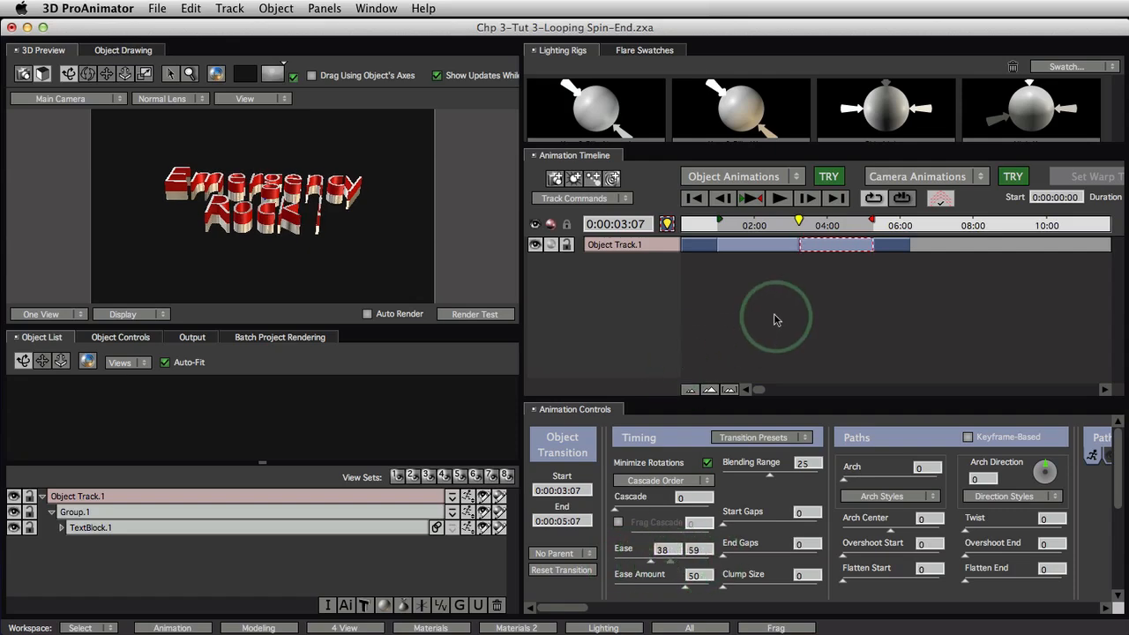
pyautogui.moveTo(779, 328)
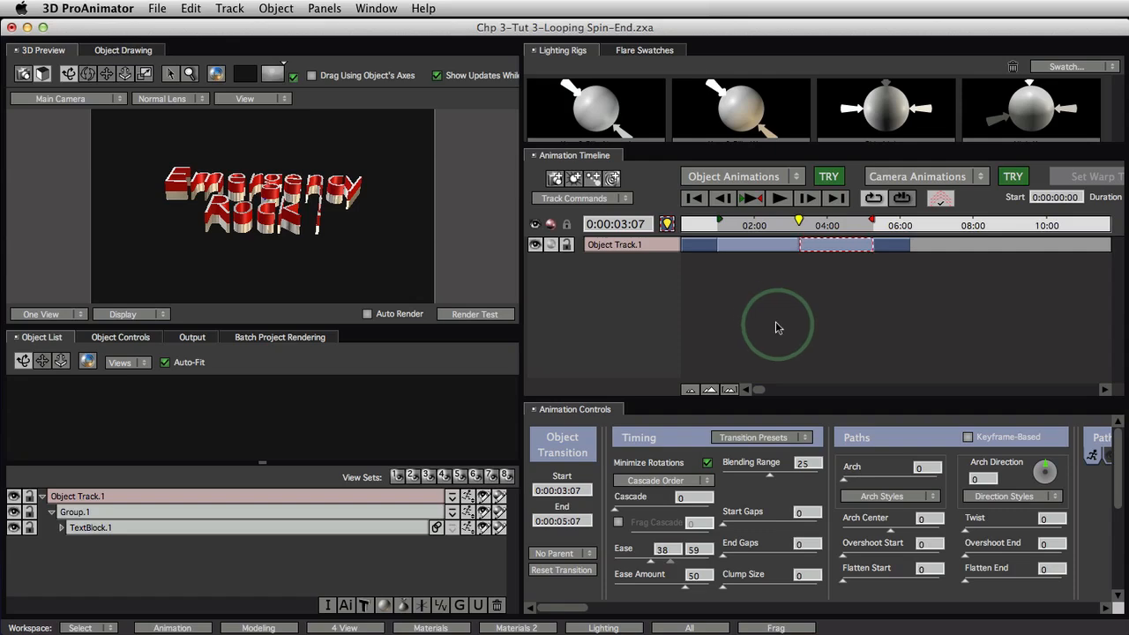
pyautogui.click(780, 197)
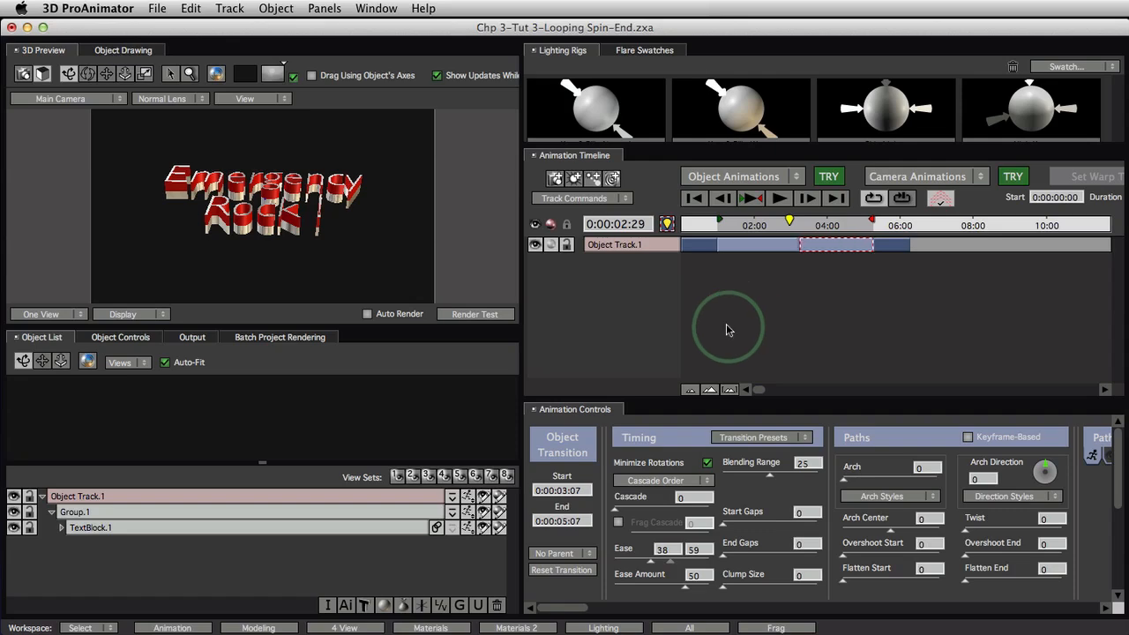
pyautogui.click(192, 337)
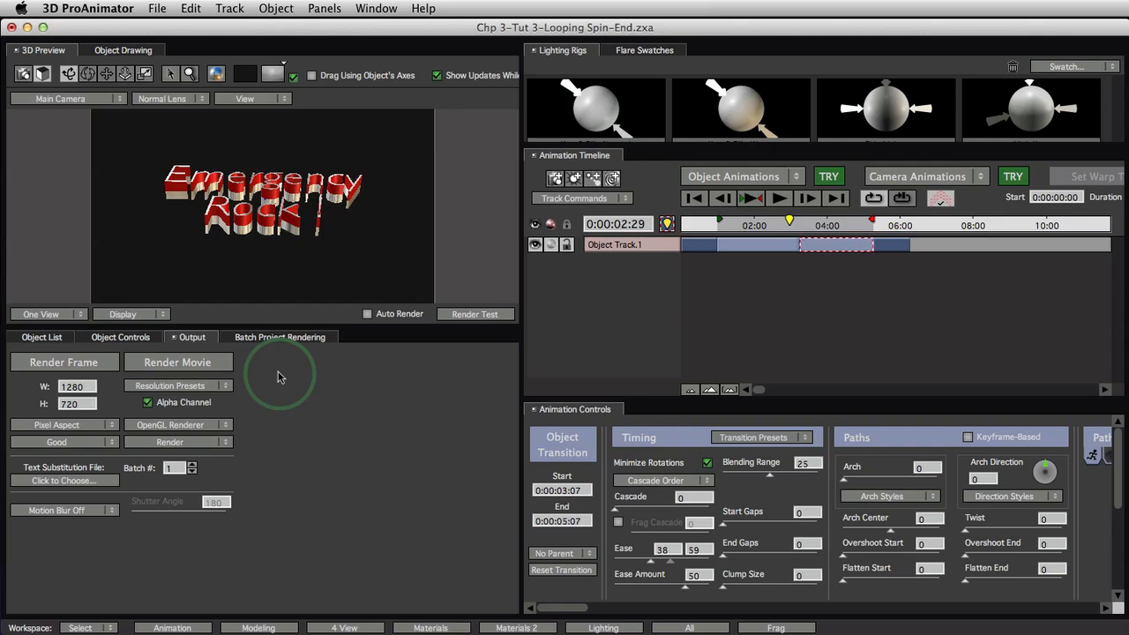
pyautogui.moveTo(461, 249)
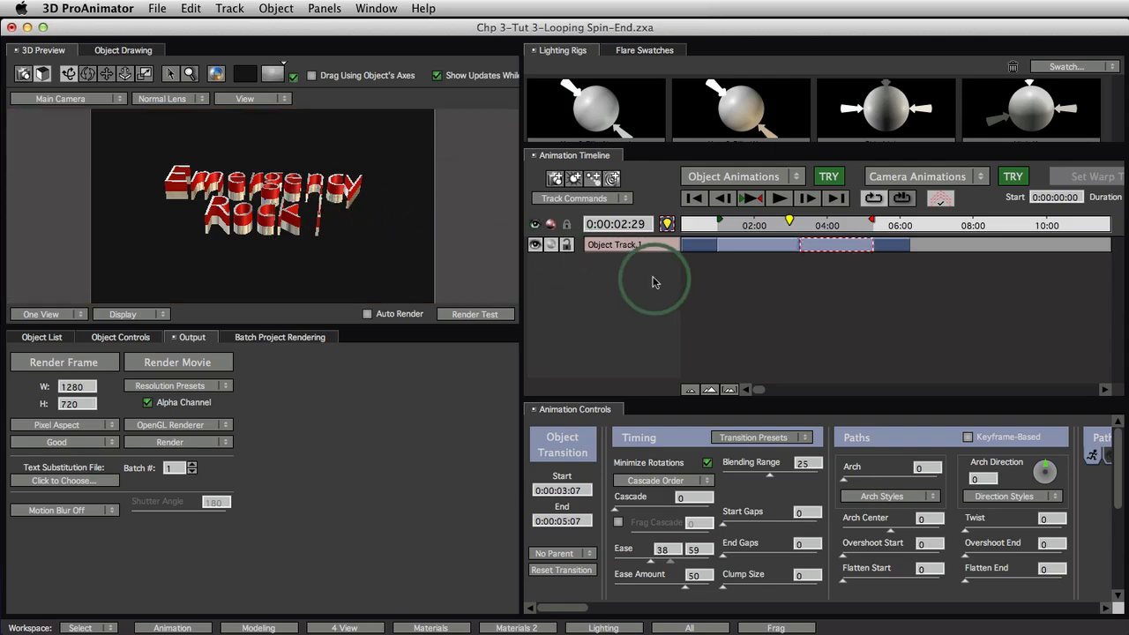
pyautogui.moveTo(494, 375)
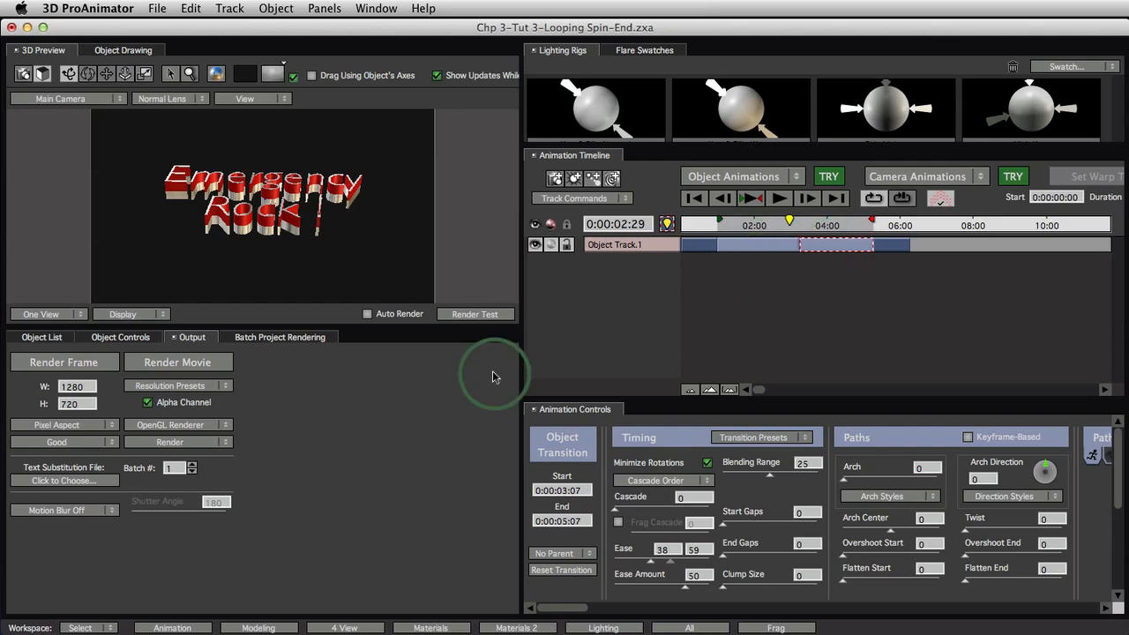
pyautogui.click(41, 337)
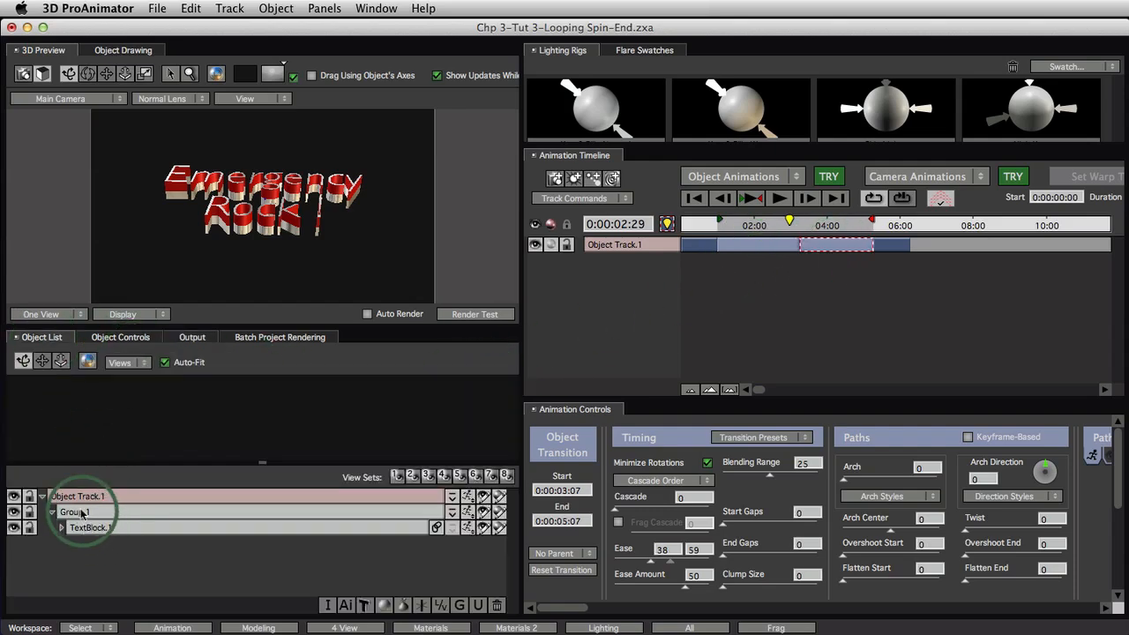